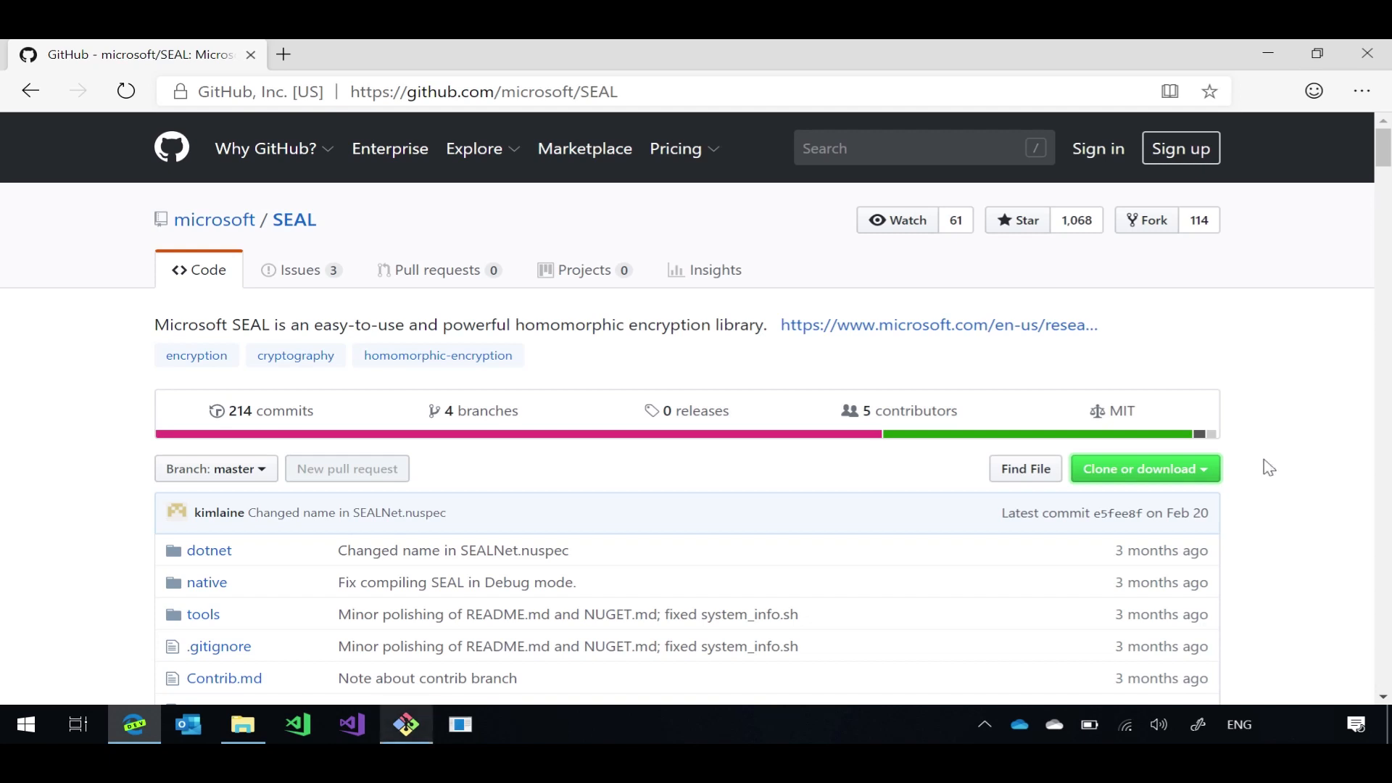
pyautogui.moveTo(1212, 410)
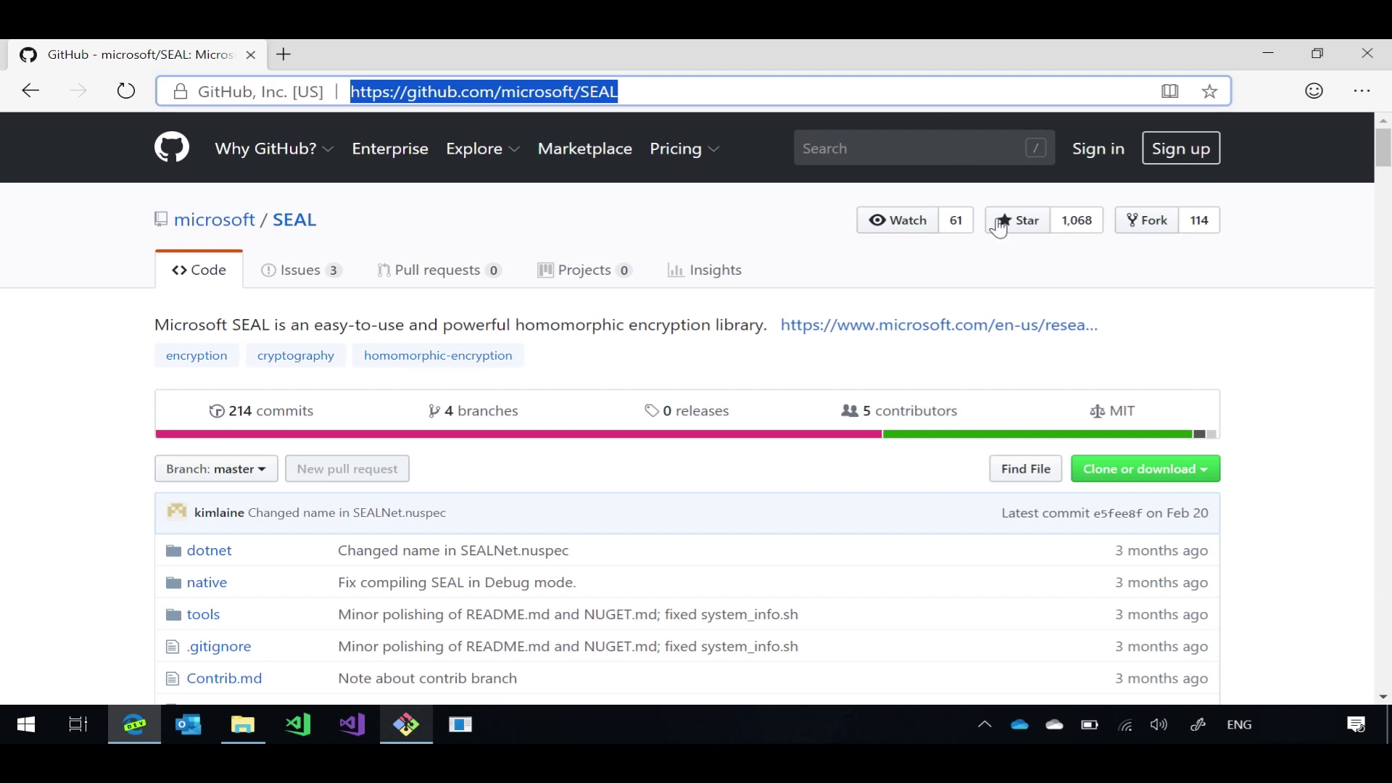
pyautogui.click(1144, 469)
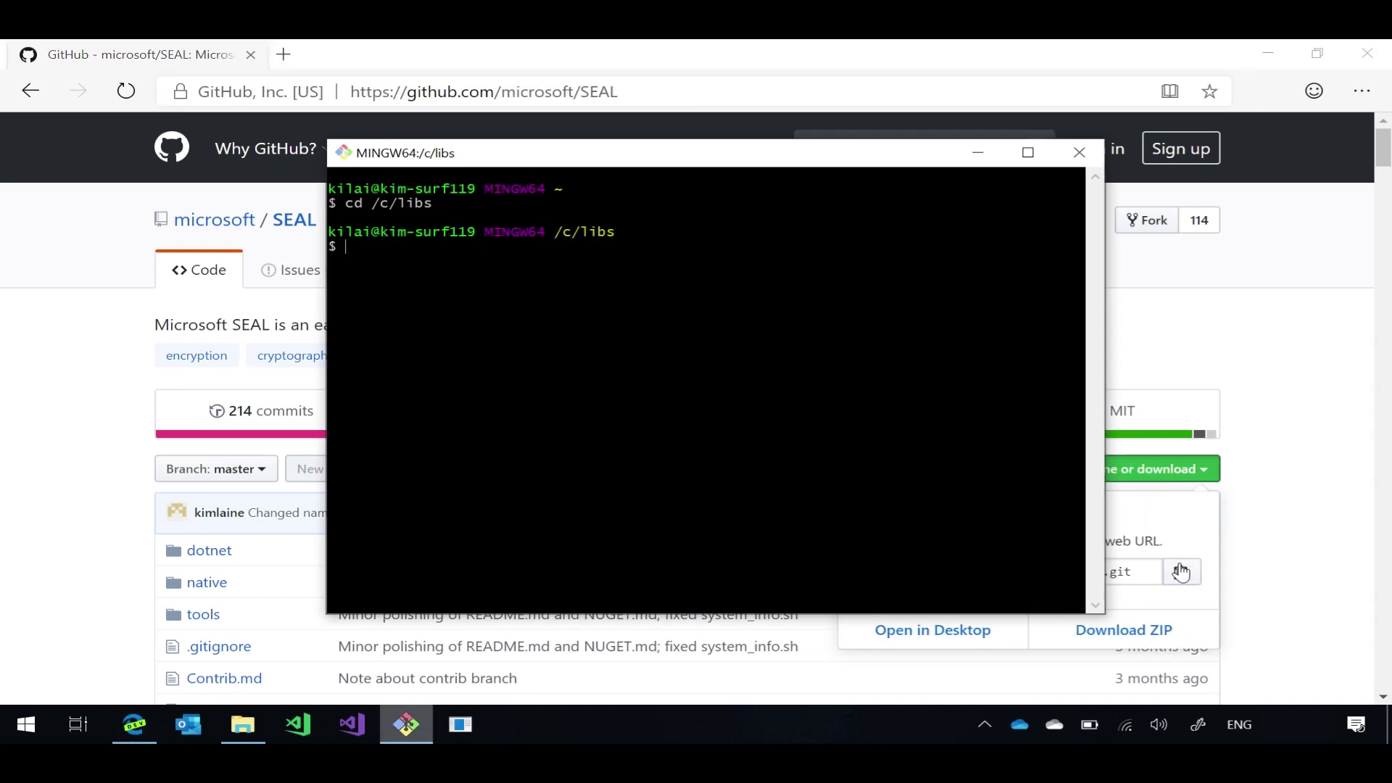
pyautogui.write('git clone')
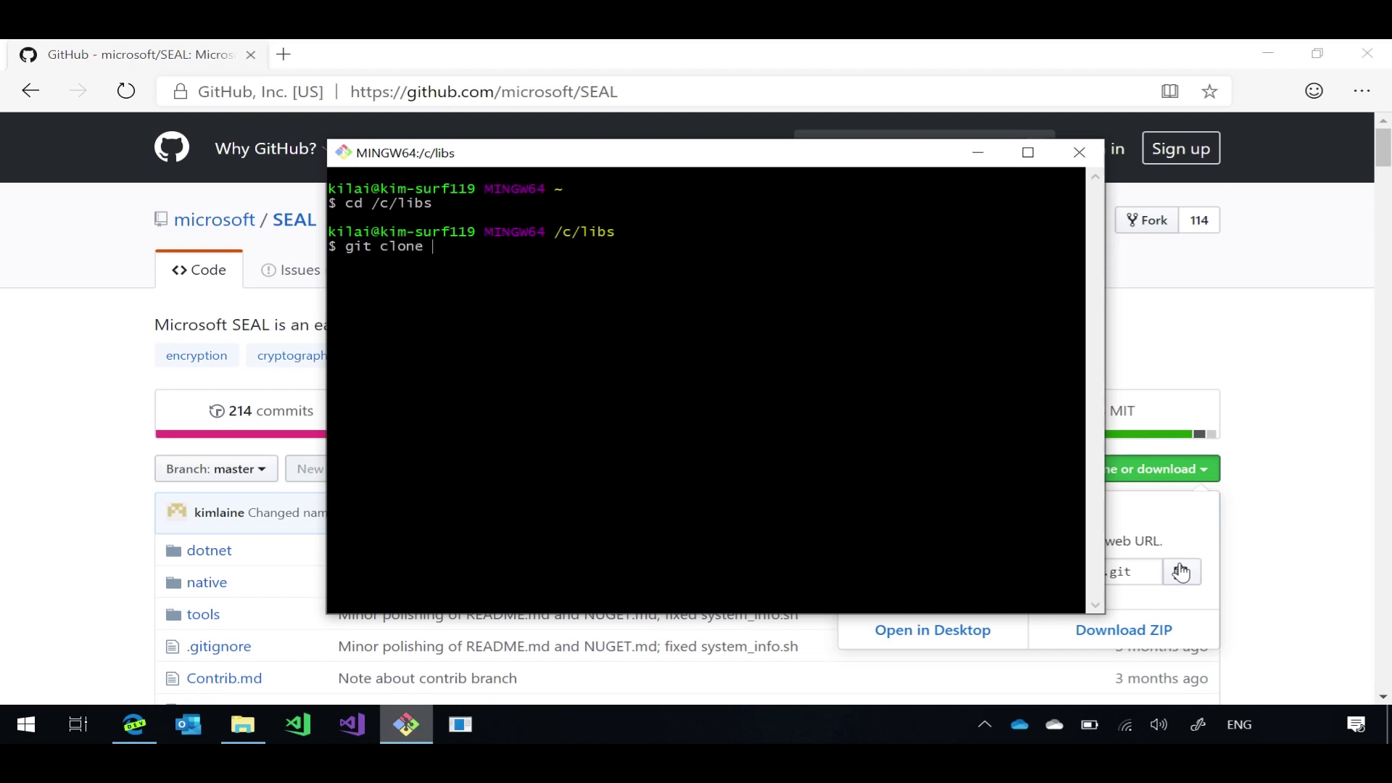
pyautogui.write('https://github.com/microsoft/SEAL.git')
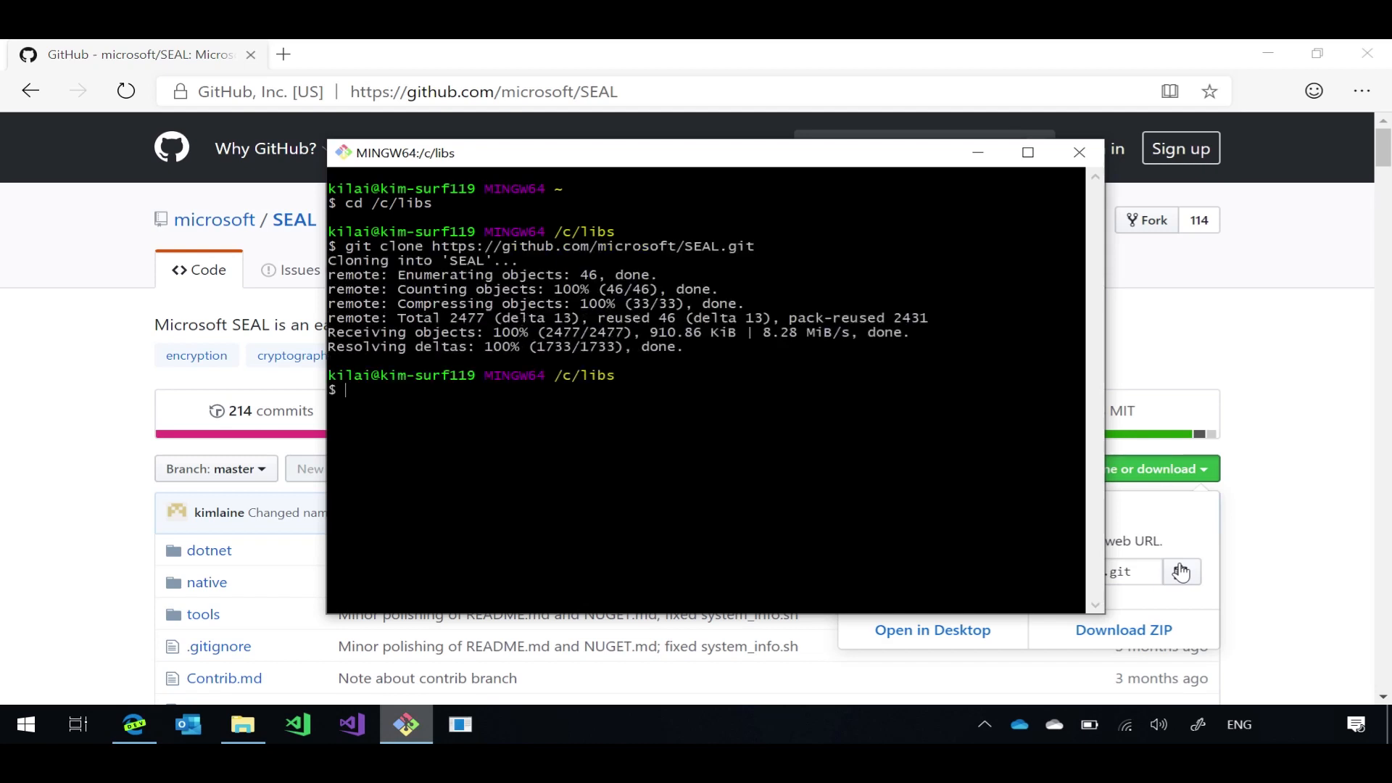
pyautogui.write('ls')
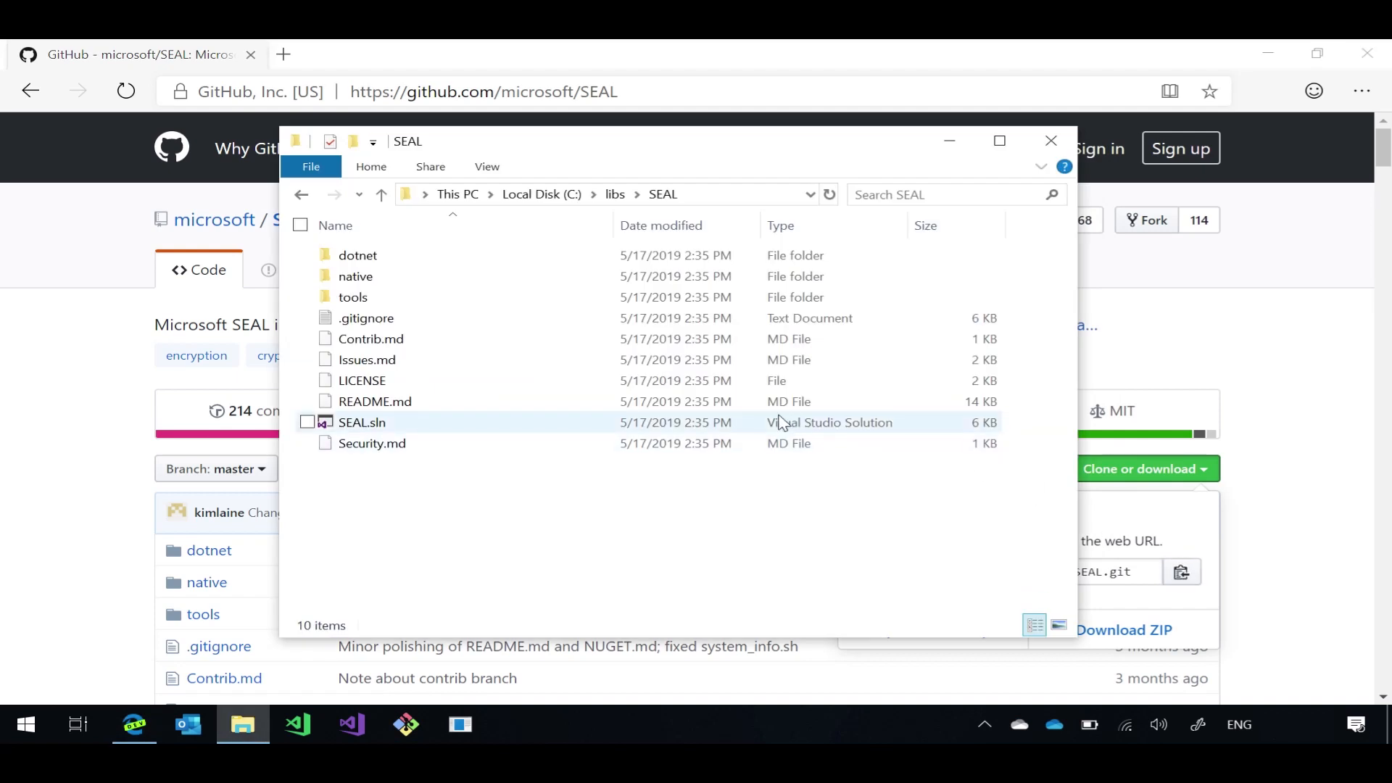
# - Browse C:\libs\SEAL and launch SEAL.sln in Visual Studio 2017
pyautogui.click(361, 422)
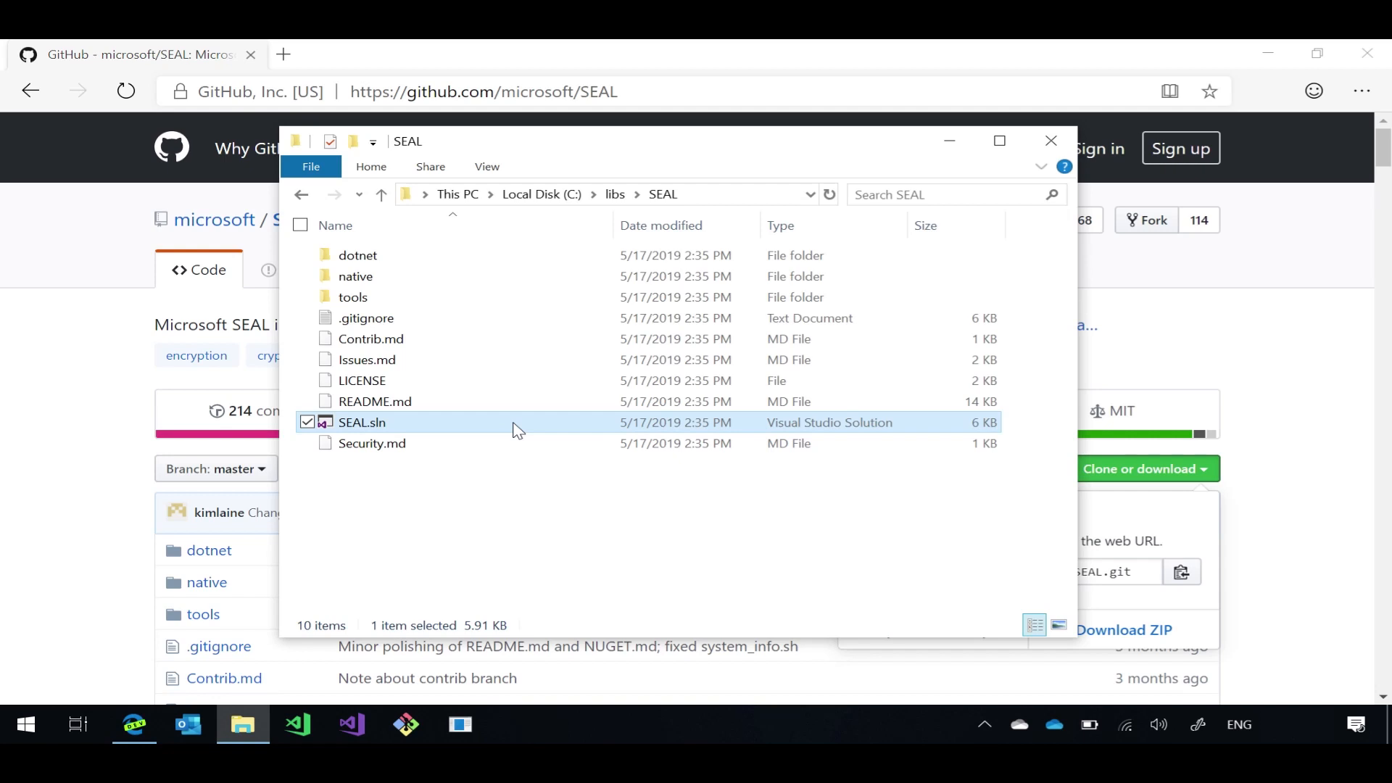
pyautogui.click(374, 401)
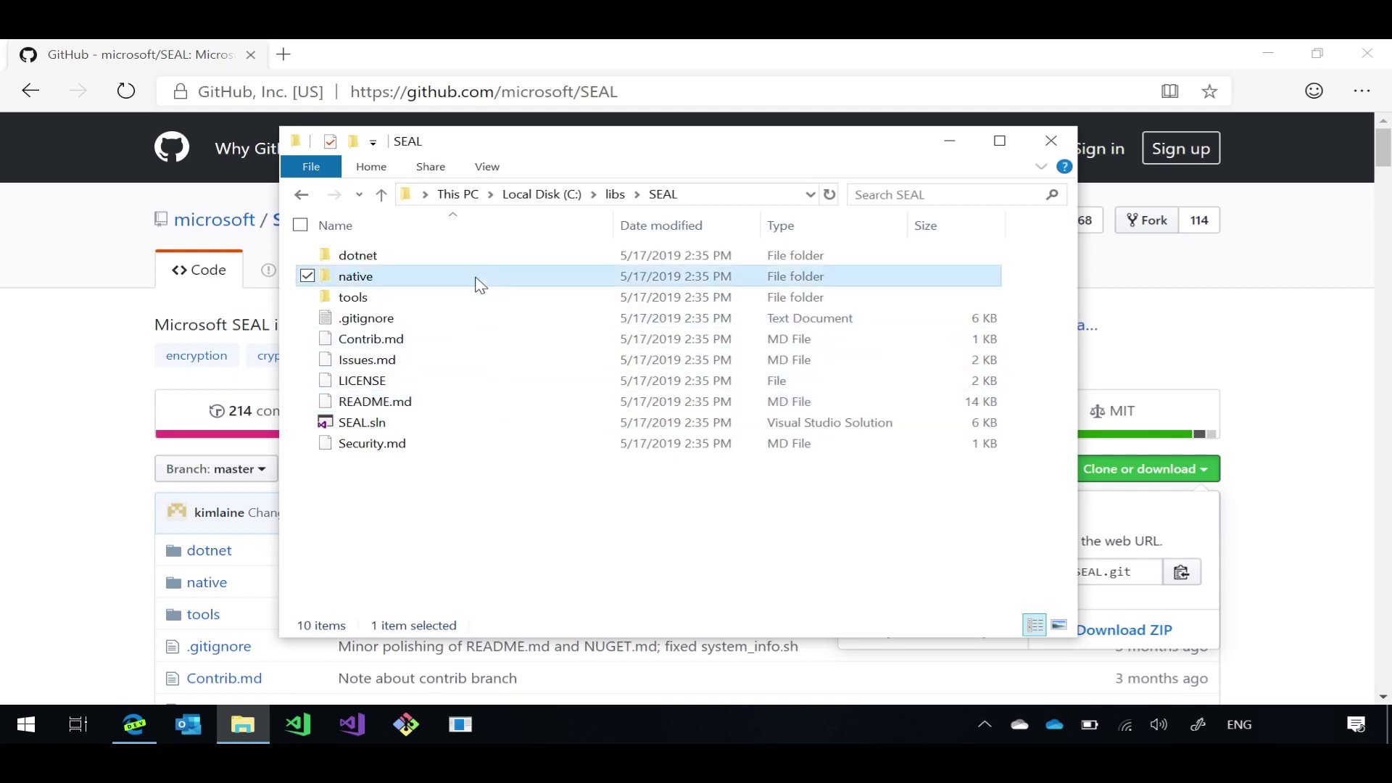
pyautogui.click(358, 255)
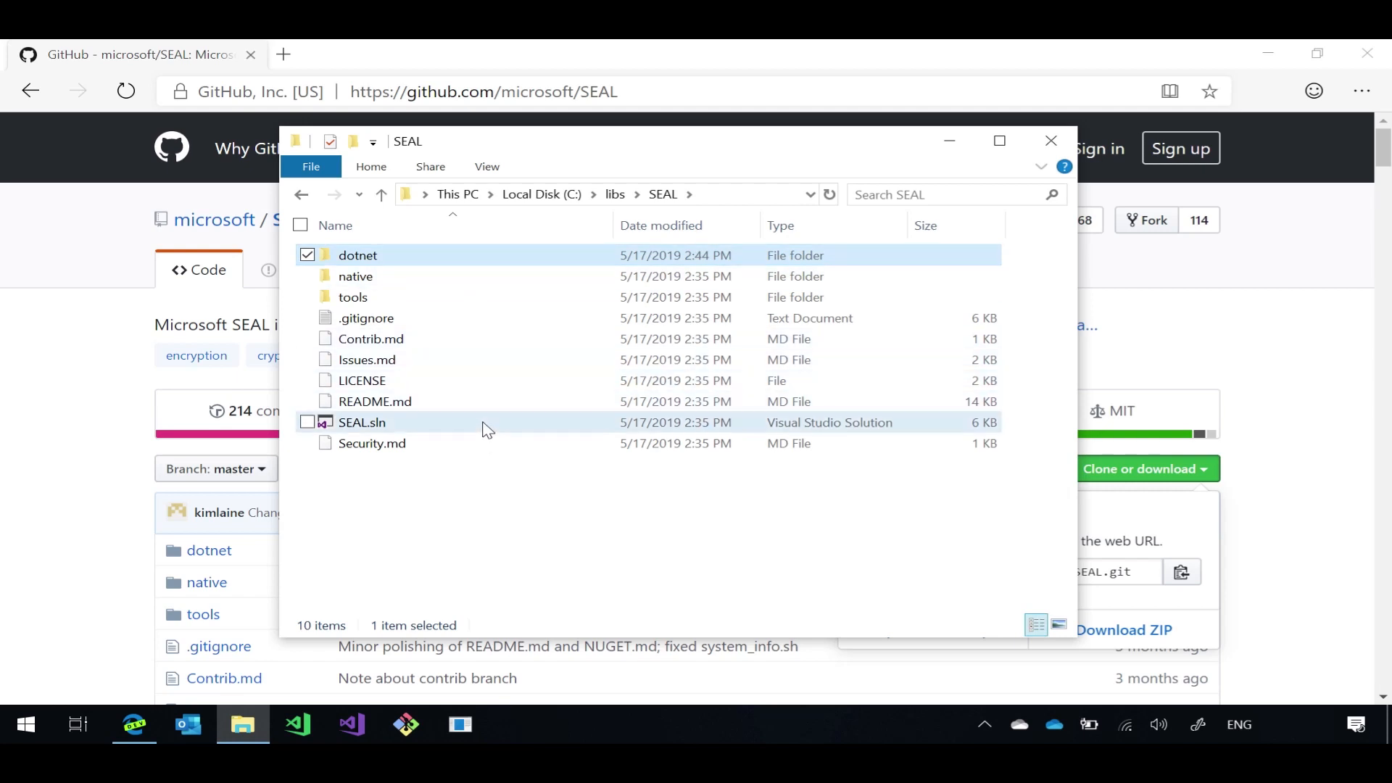
pyautogui.doubleClick(360, 422)
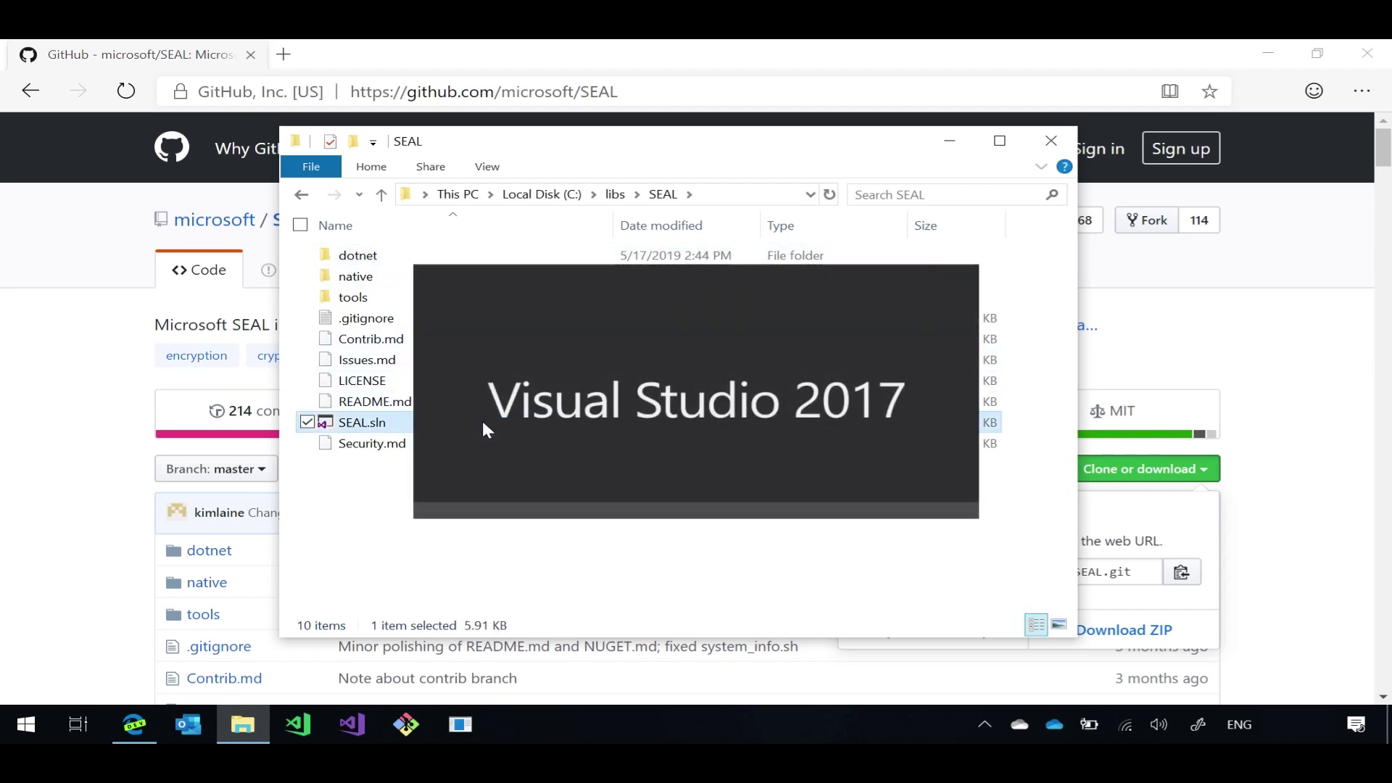
# - Load the SEAL solution and look through its native, dotnet and SEAL project nodes
pyautogui.doubleClick(361, 422)
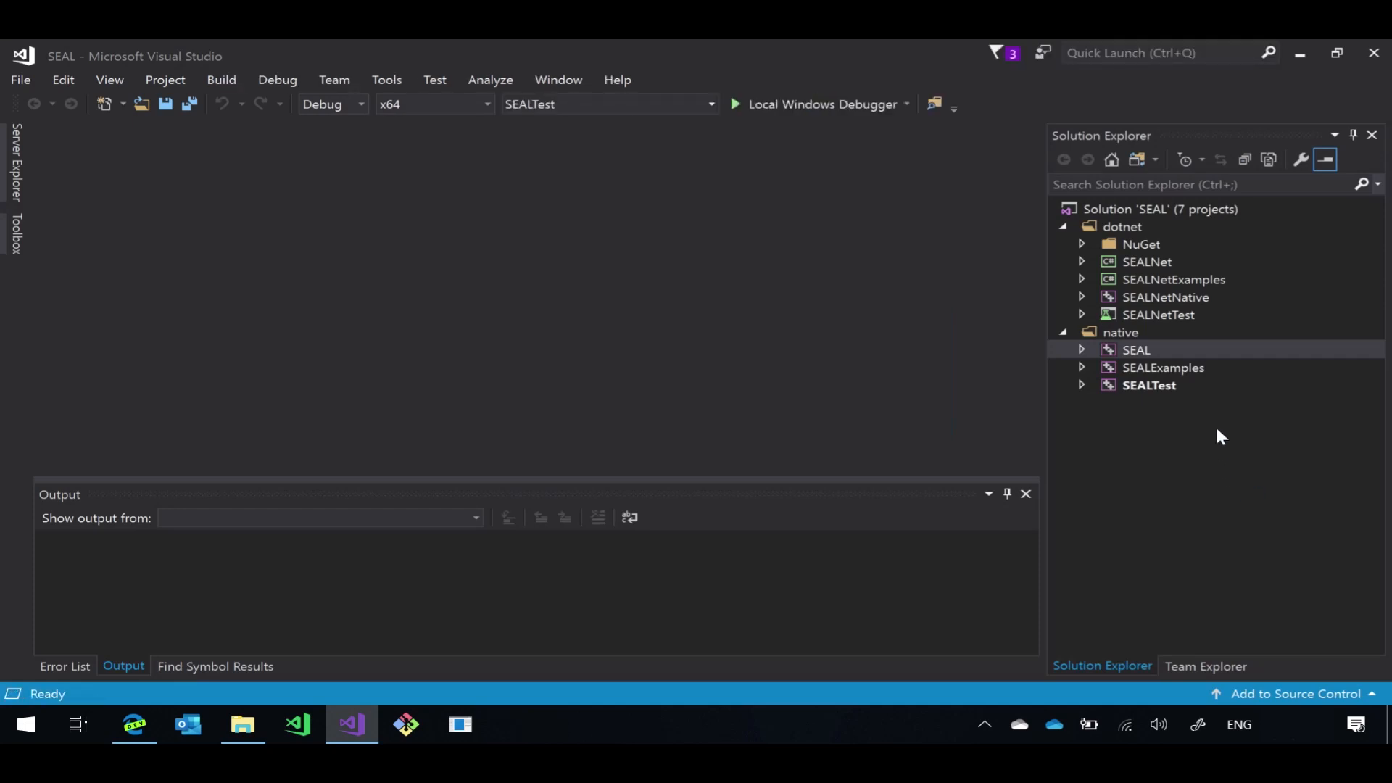
pyautogui.click(1121, 332)
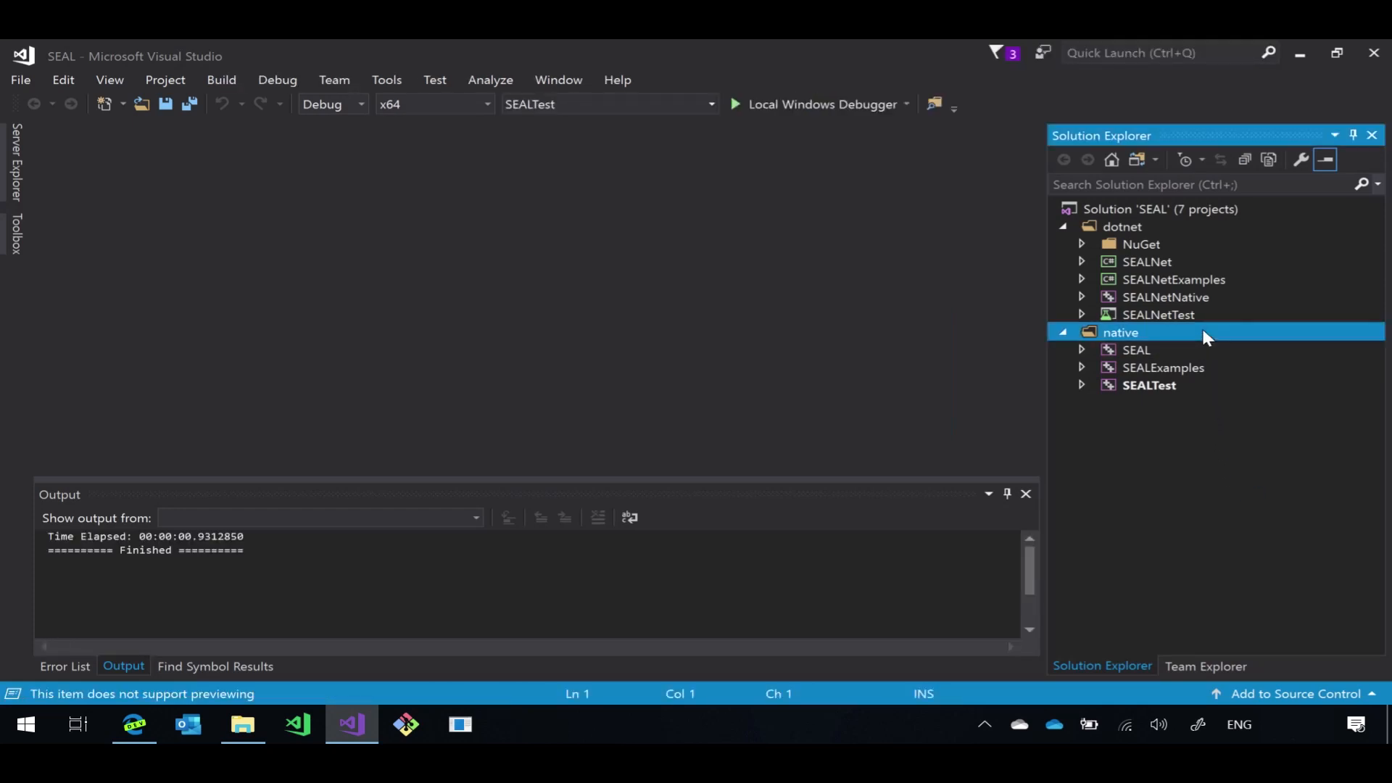
pyautogui.click(1122, 226)
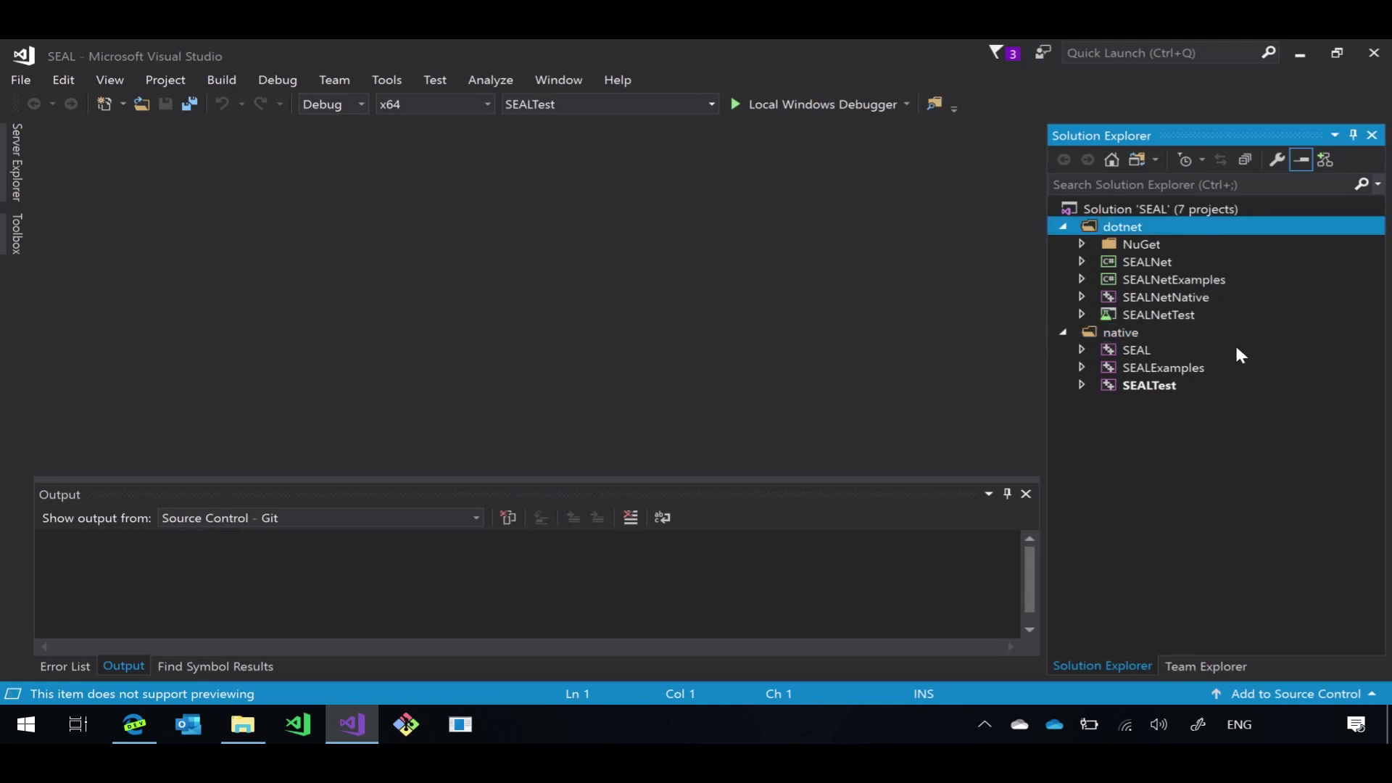
pyautogui.click(1137, 349)
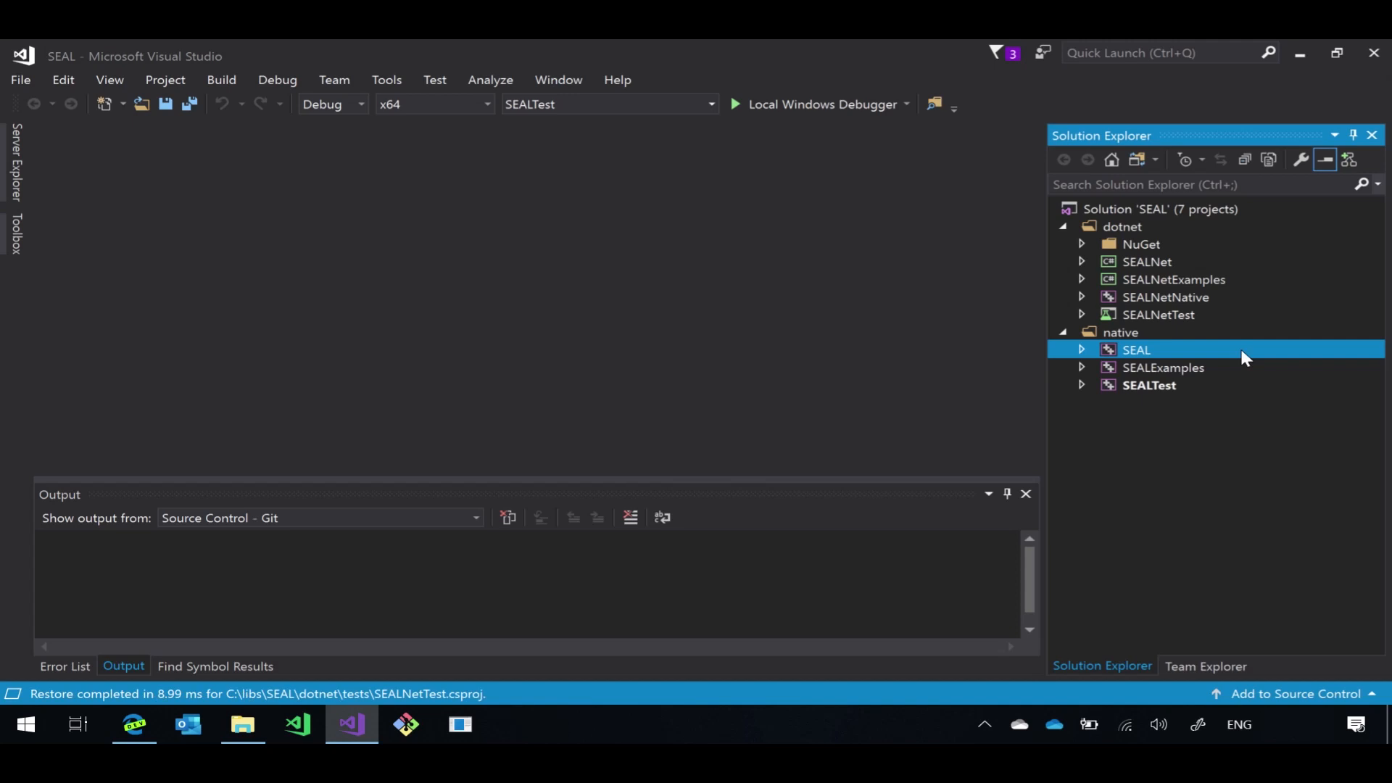
pyautogui.moveTo(618, 248)
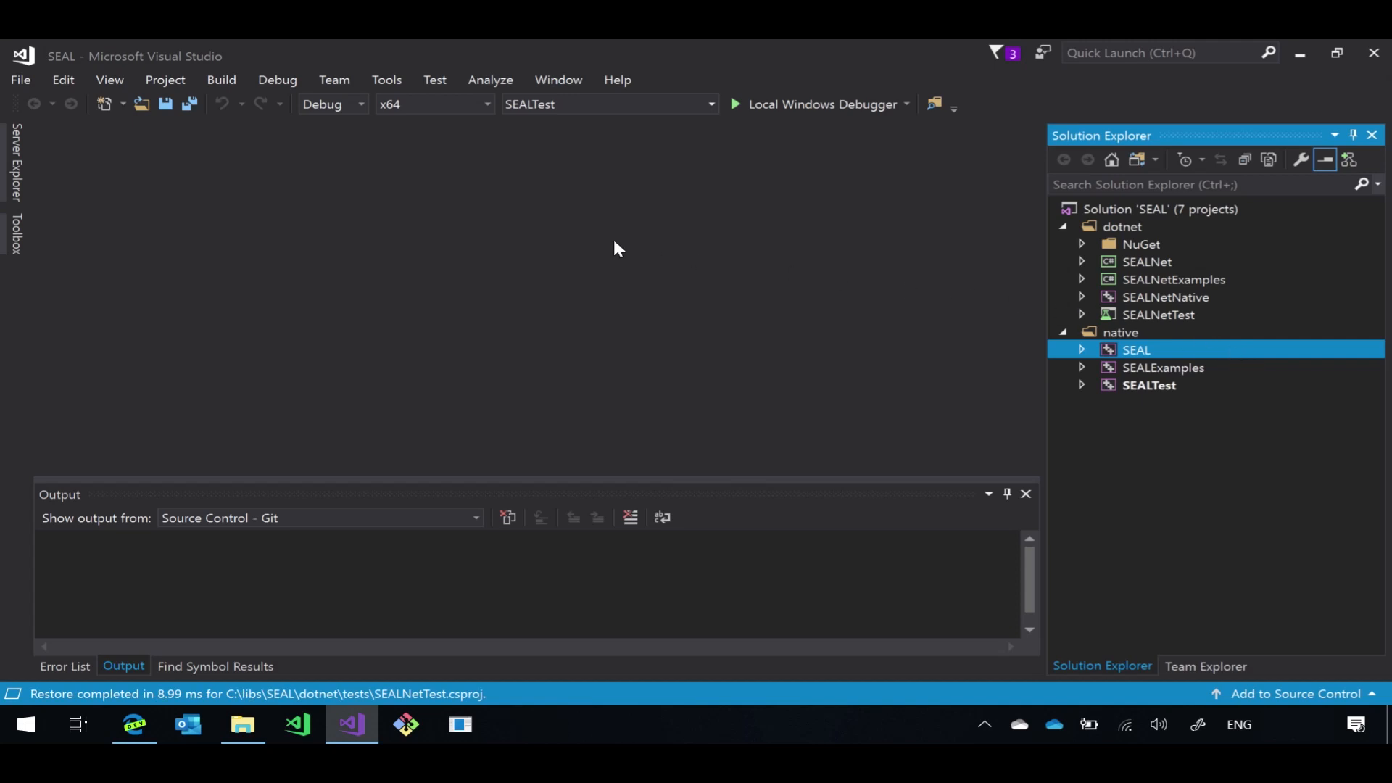
# - Switch the build configuration to Release x64 and briefly review the SEAL project's C/C++ properties
pyautogui.click(358, 105)
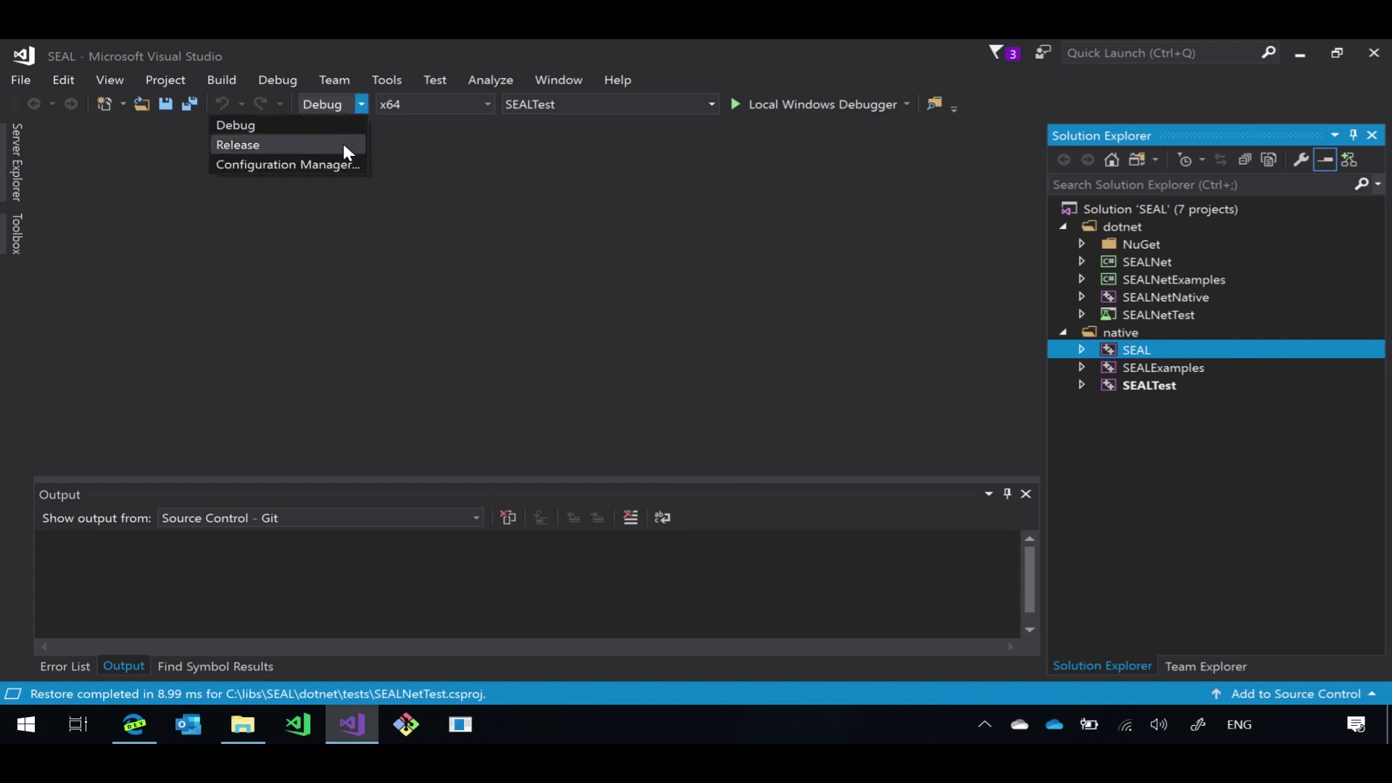
pyautogui.click(238, 143)
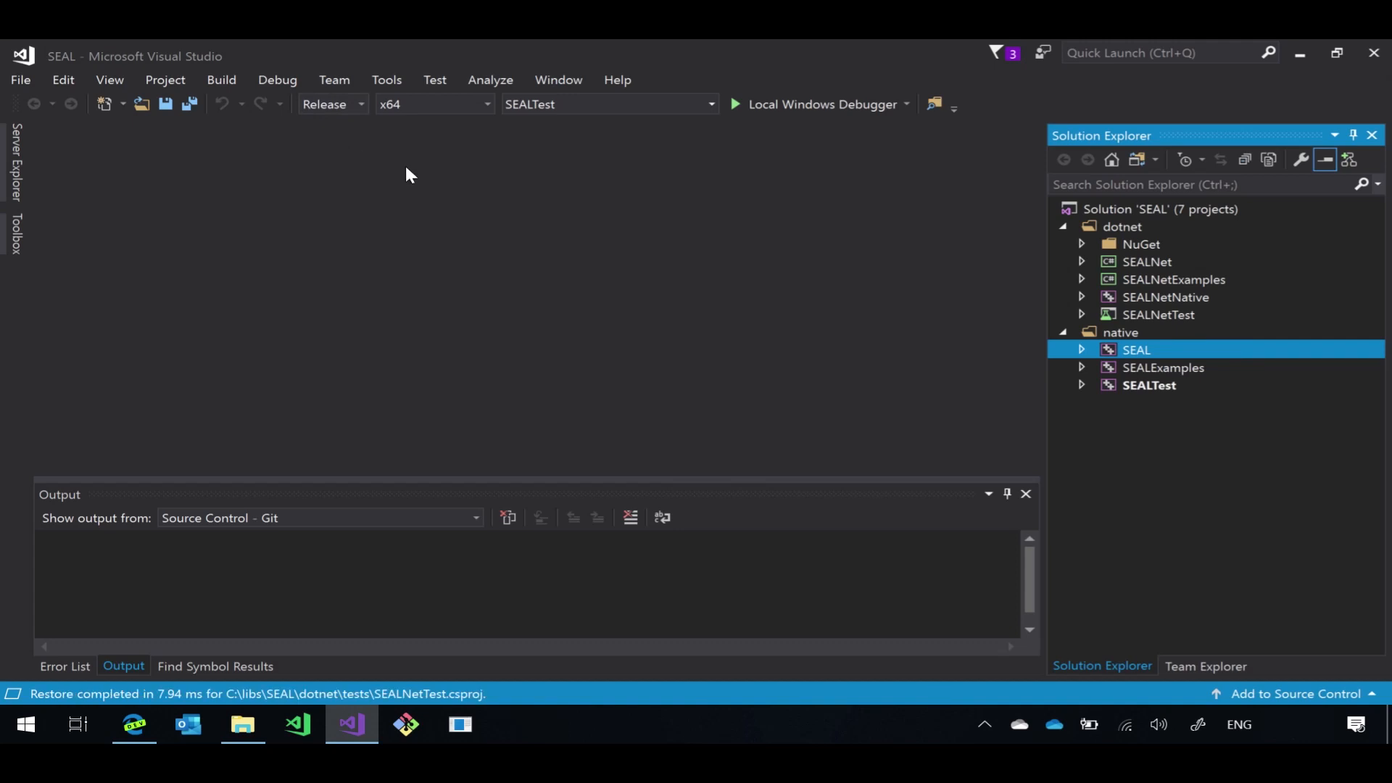
pyautogui.moveTo(825, 335)
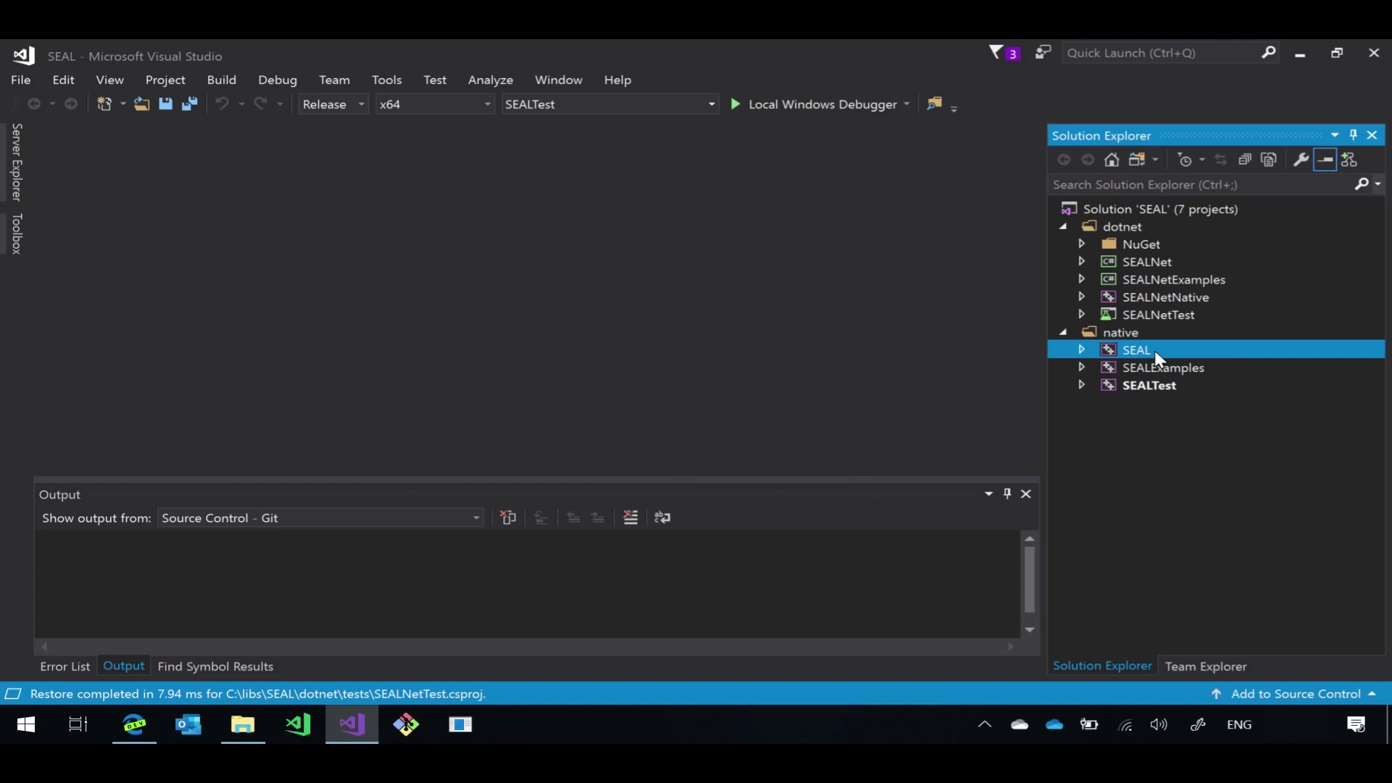
pyautogui.rightClick(1137, 349)
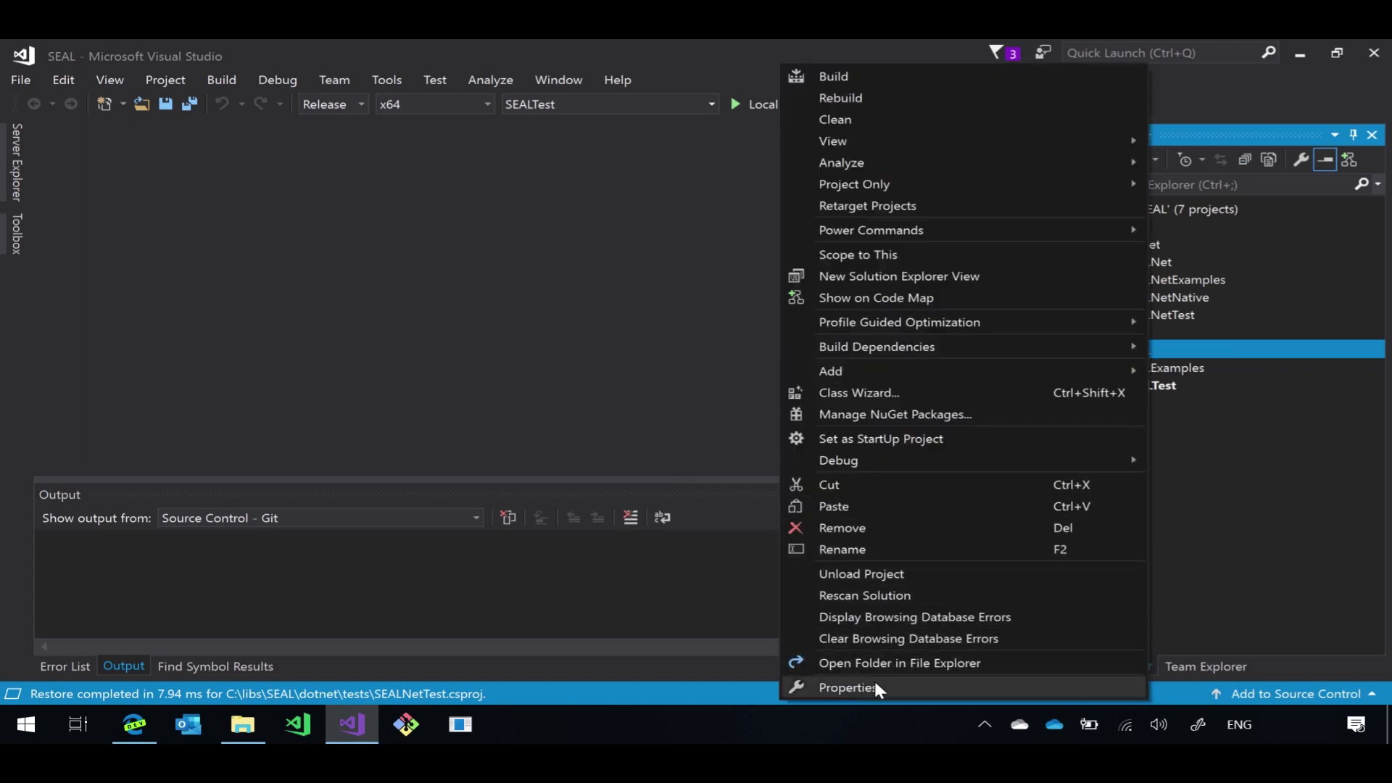
pyautogui.click(848, 687)
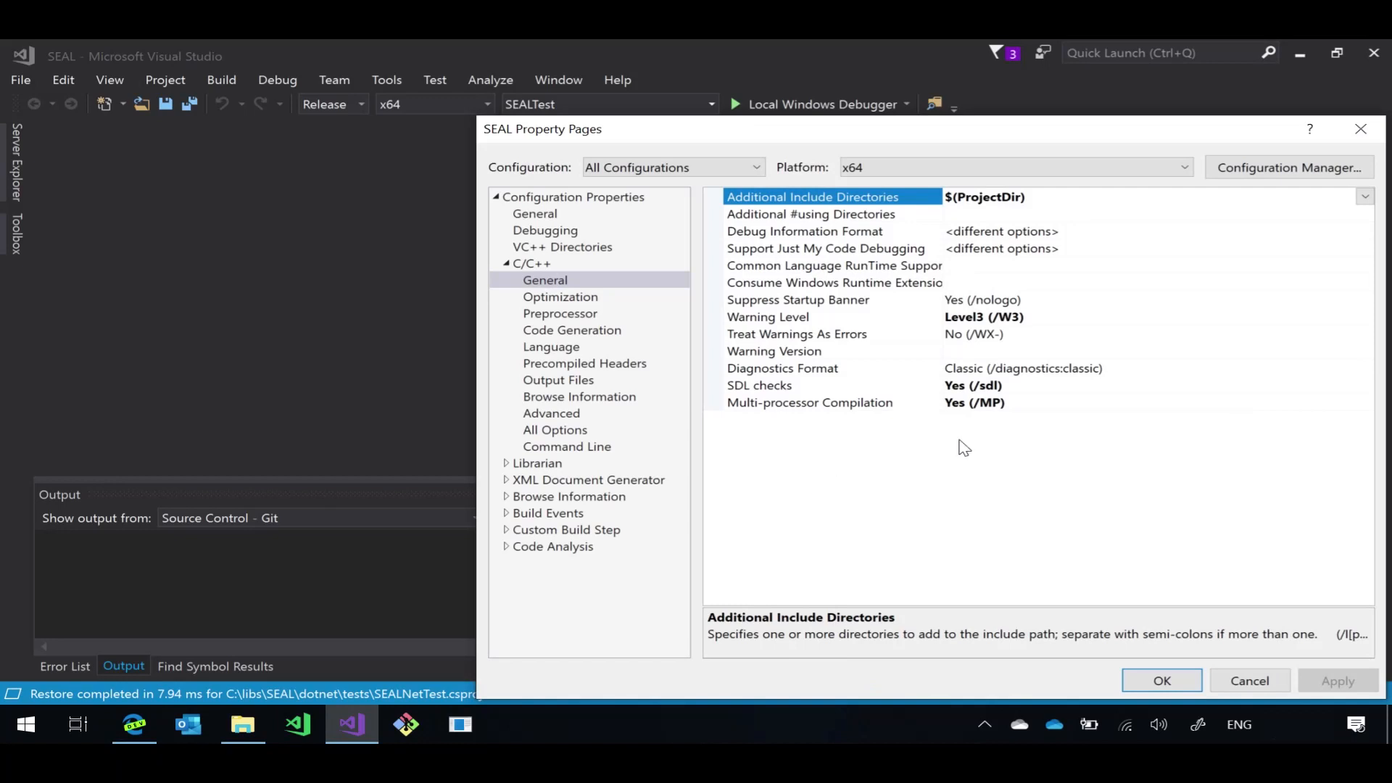
pyautogui.click(808, 401)
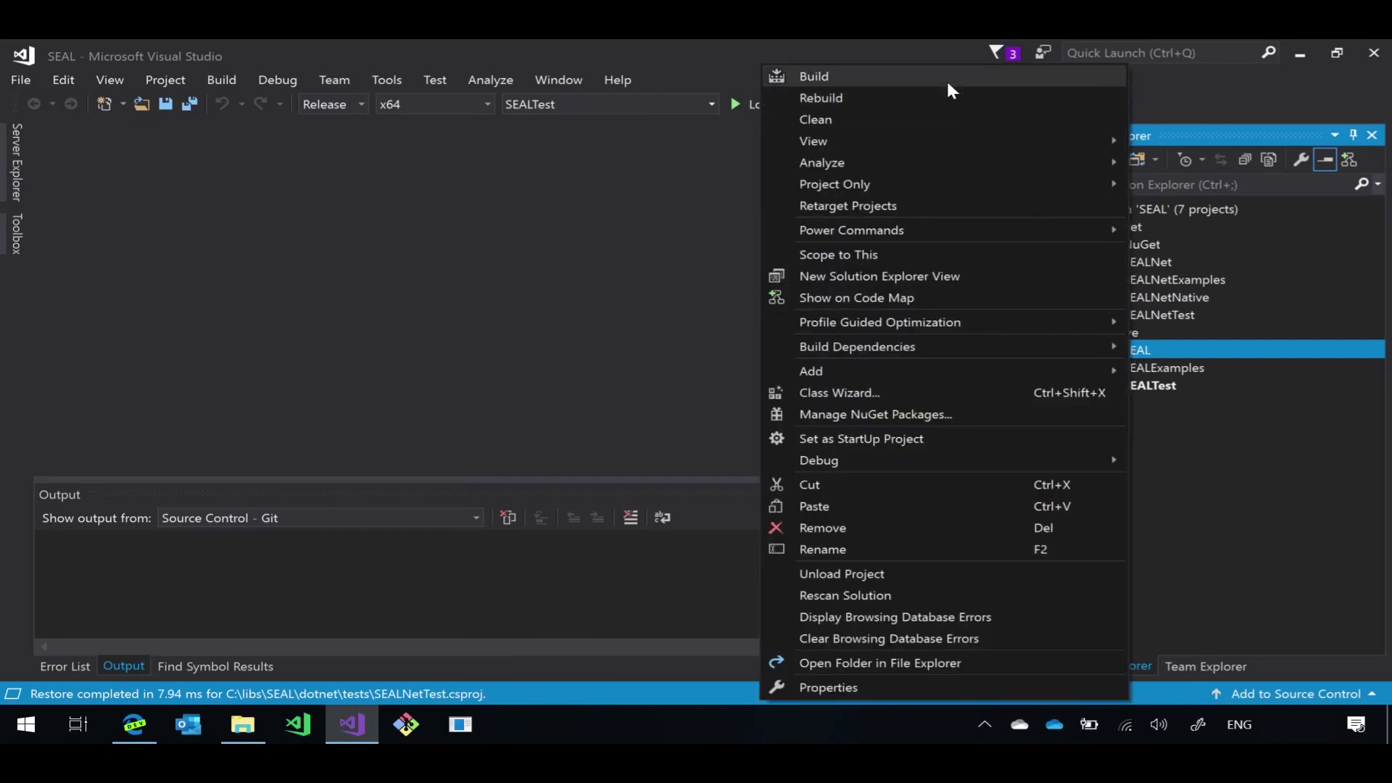
# - Build the SEAL project so seal.lib is produced for Release x64
pyautogui.click(814, 76)
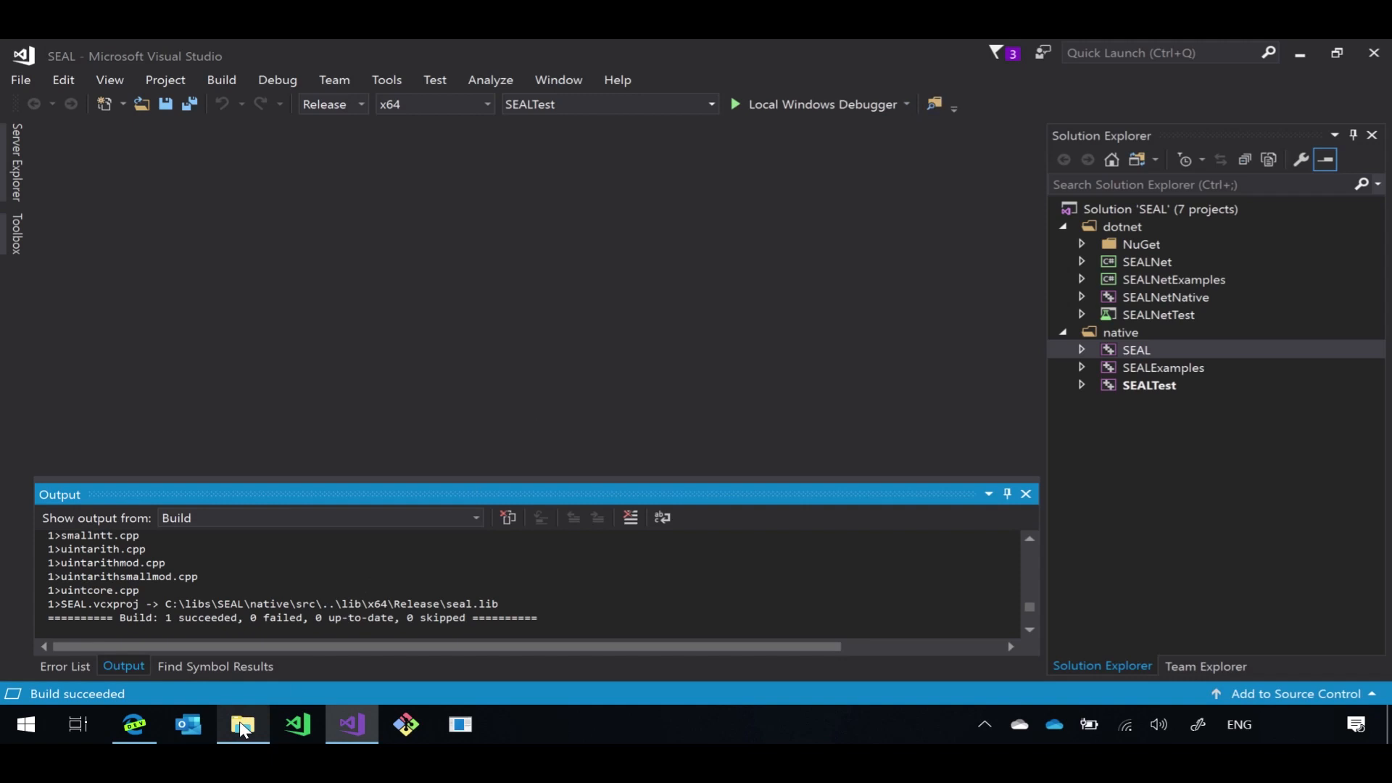
# - Browse to SEAL's native\lib\x64\Release folder in File Explorer to find seal.lib
pyautogui.click(242, 724)
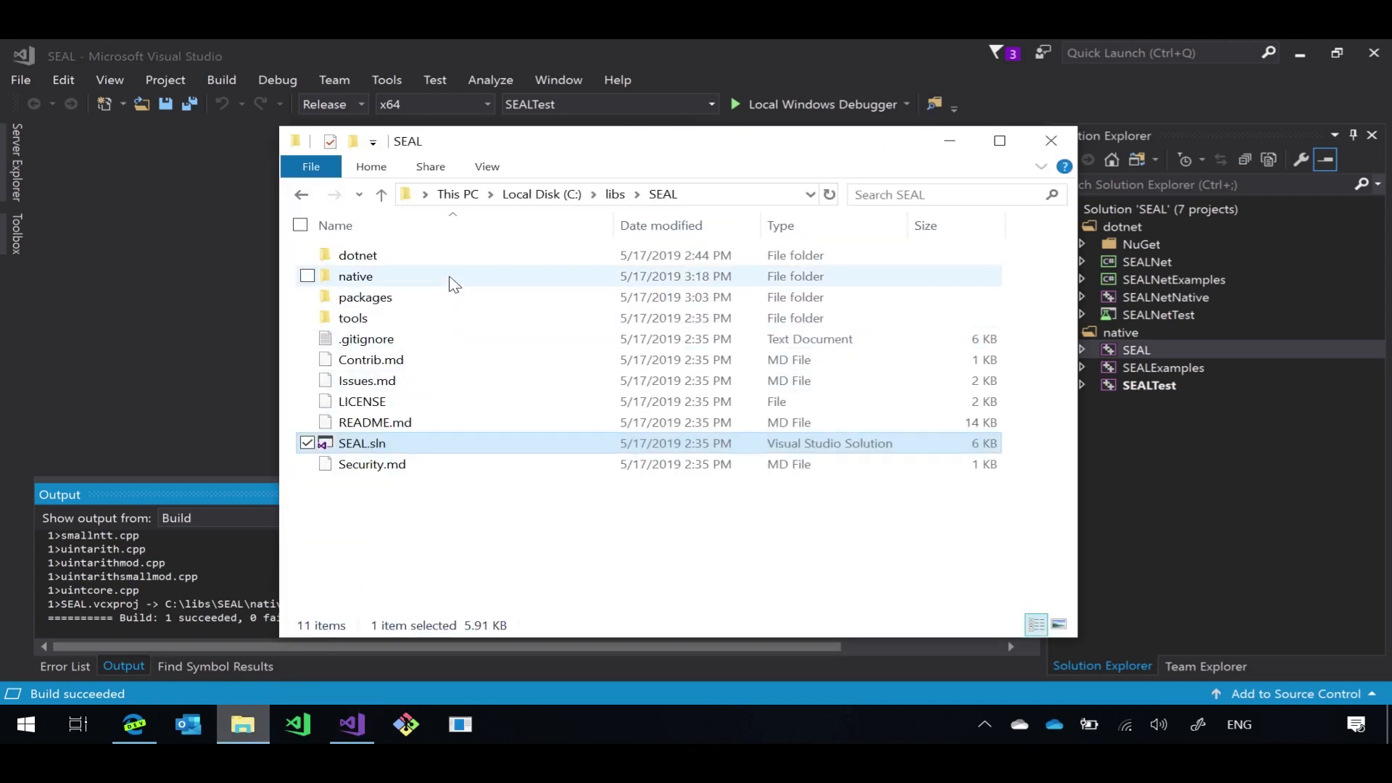
pyautogui.doubleClick(355, 275)
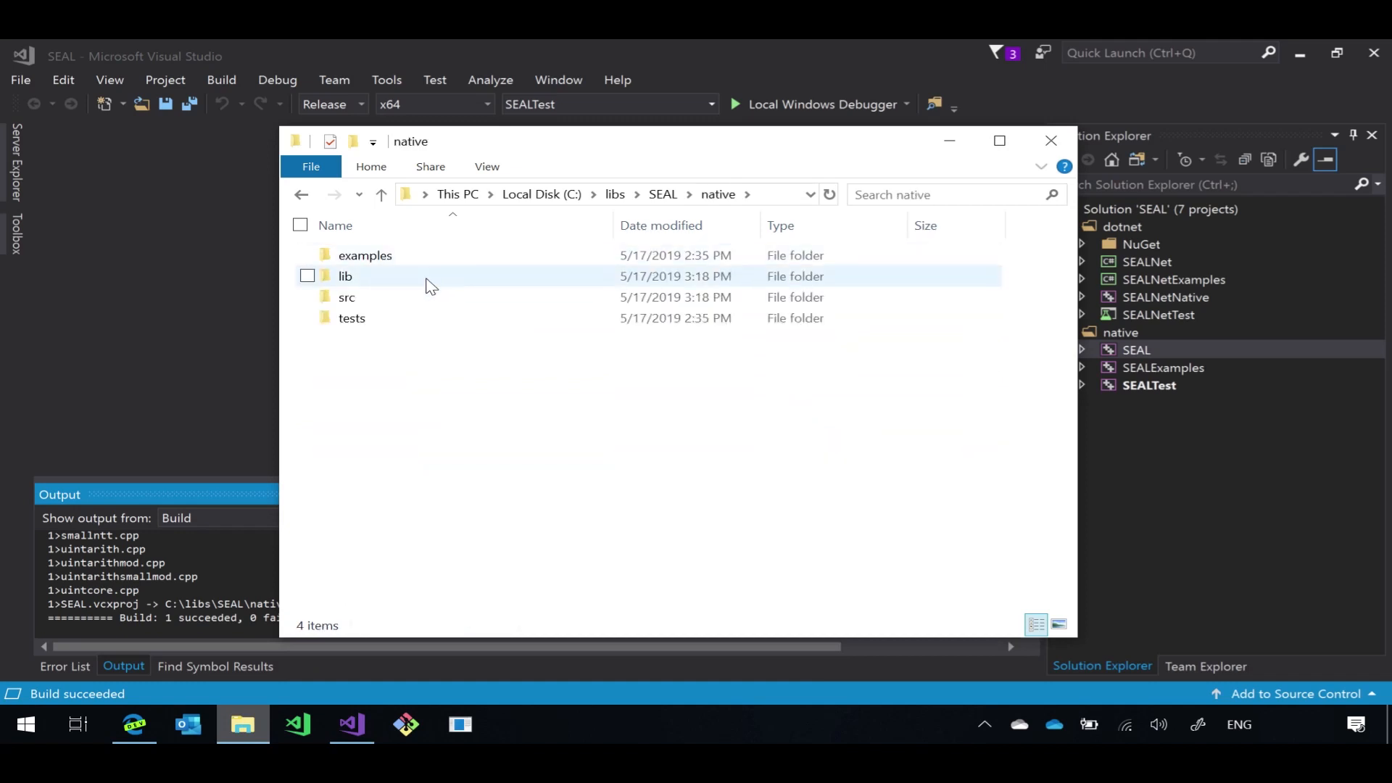
pyautogui.doubleClick(345, 275)
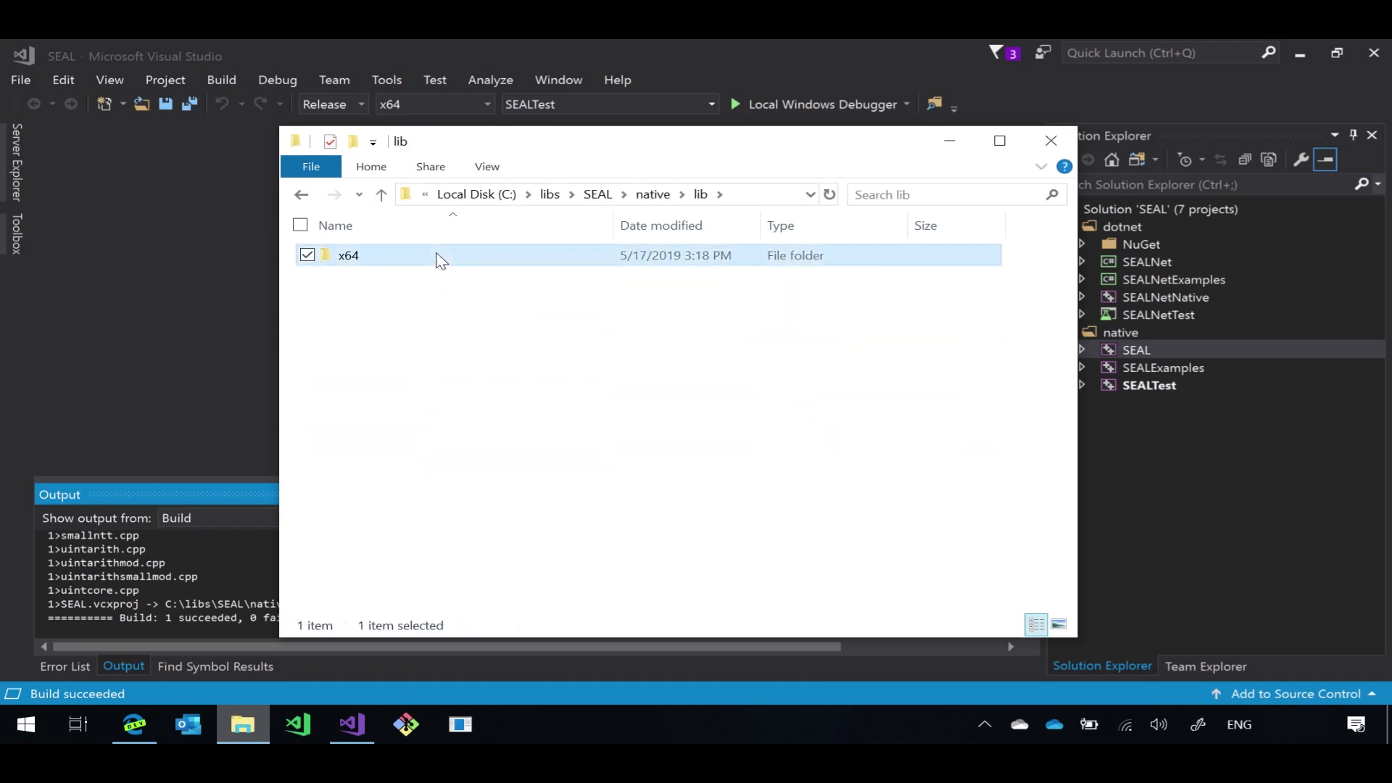
pyautogui.doubleClick(348, 255)
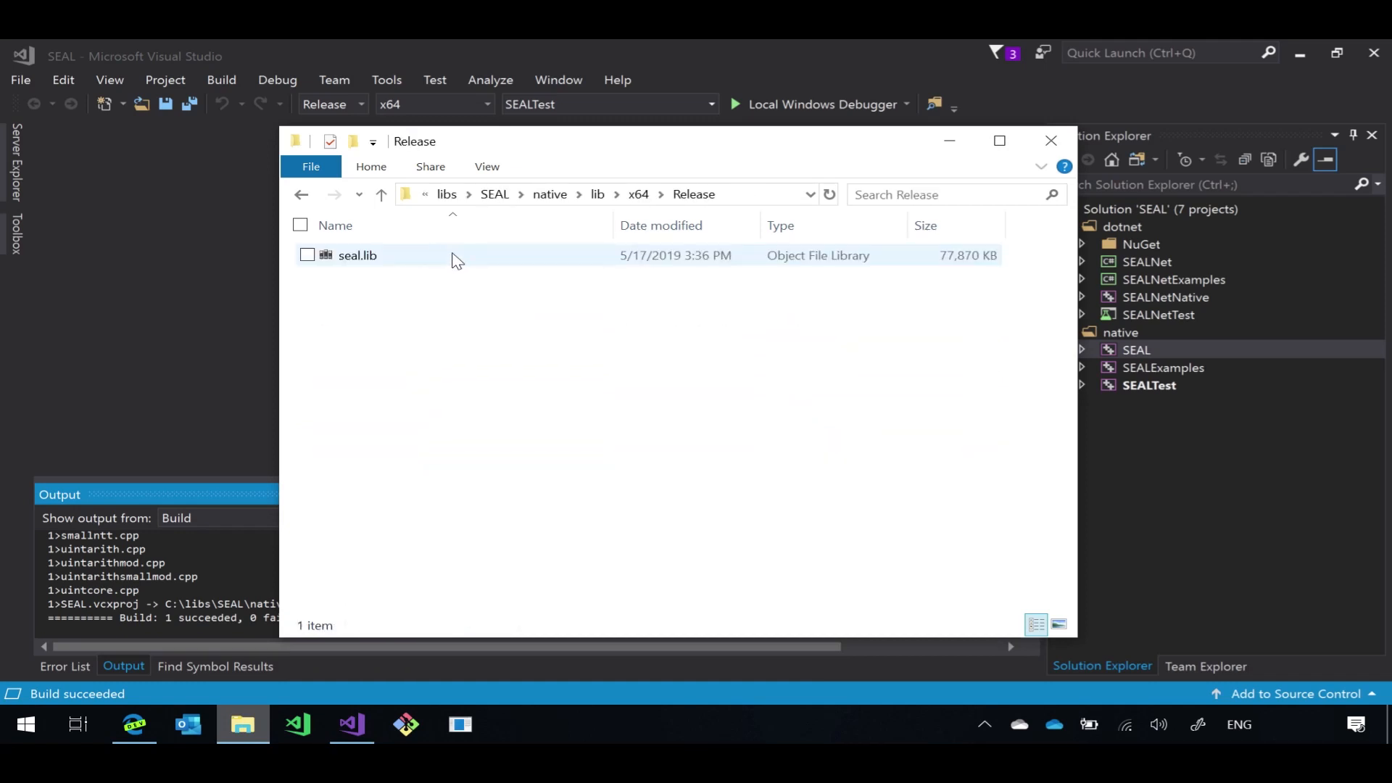
pyautogui.click(19, 80)
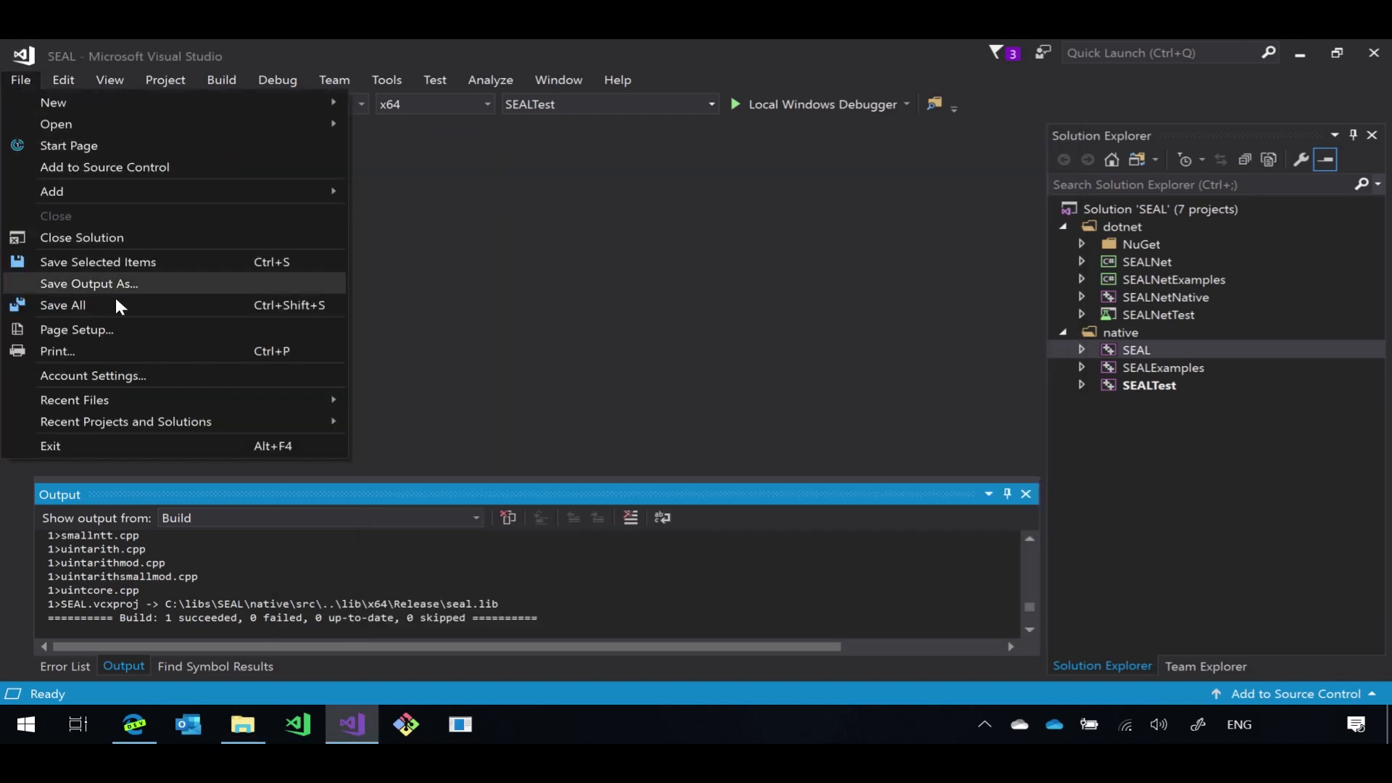
# - Close the SEAL solution and create a new empty Visual C++ project named SEALDEMO
pyautogui.click(81, 236)
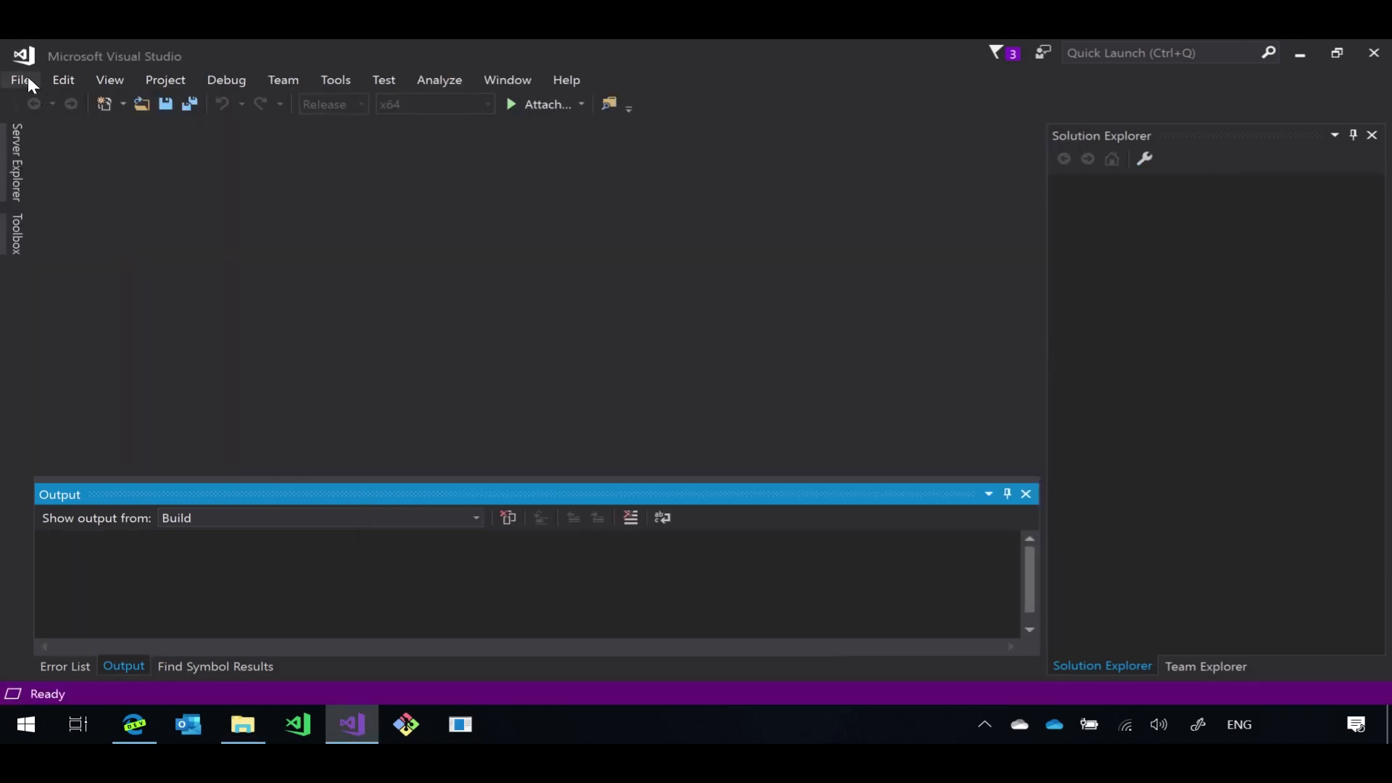
pyautogui.click(19, 78)
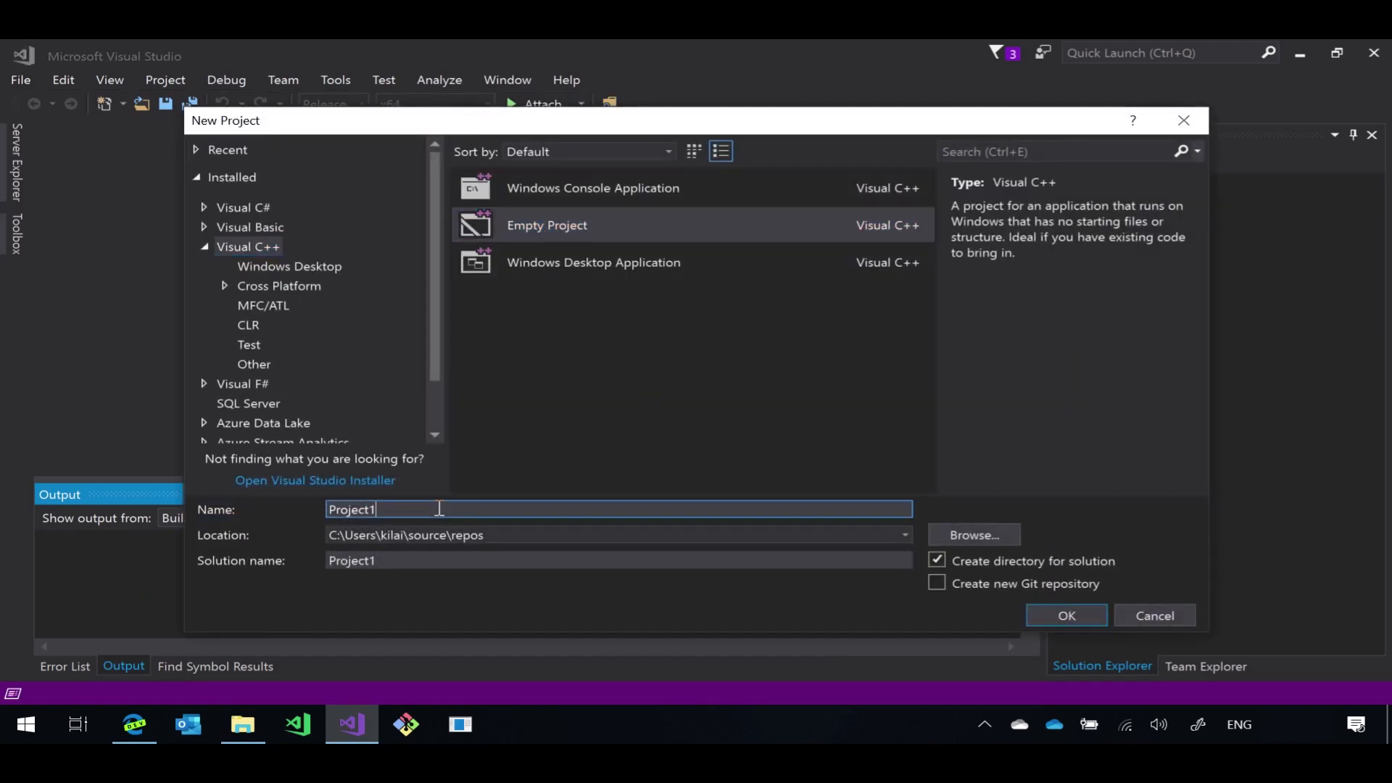
pyautogui.write('SEALDEMO')
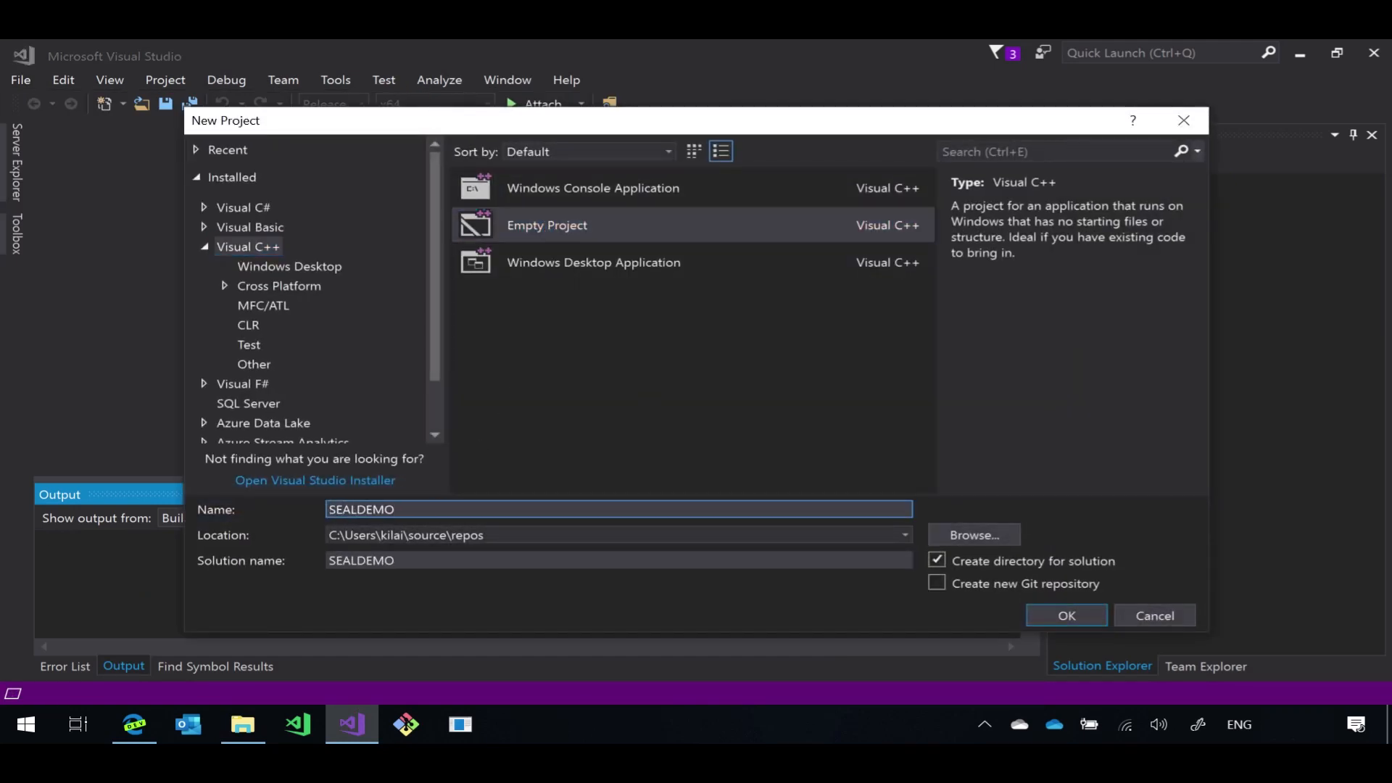
pyautogui.click(1065, 615)
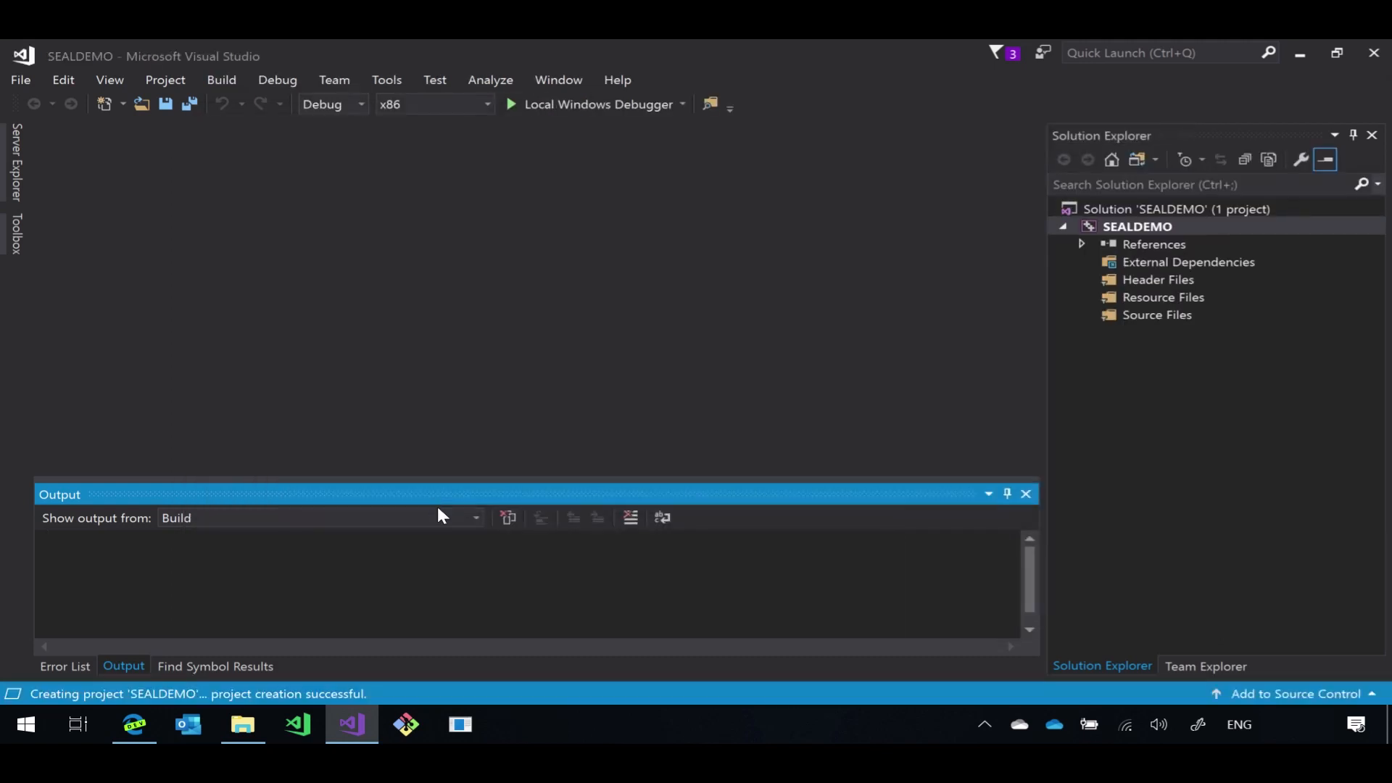
# - Add a new C++ source file example.cpp to the SEALDEMO project
pyautogui.click(1136, 226)
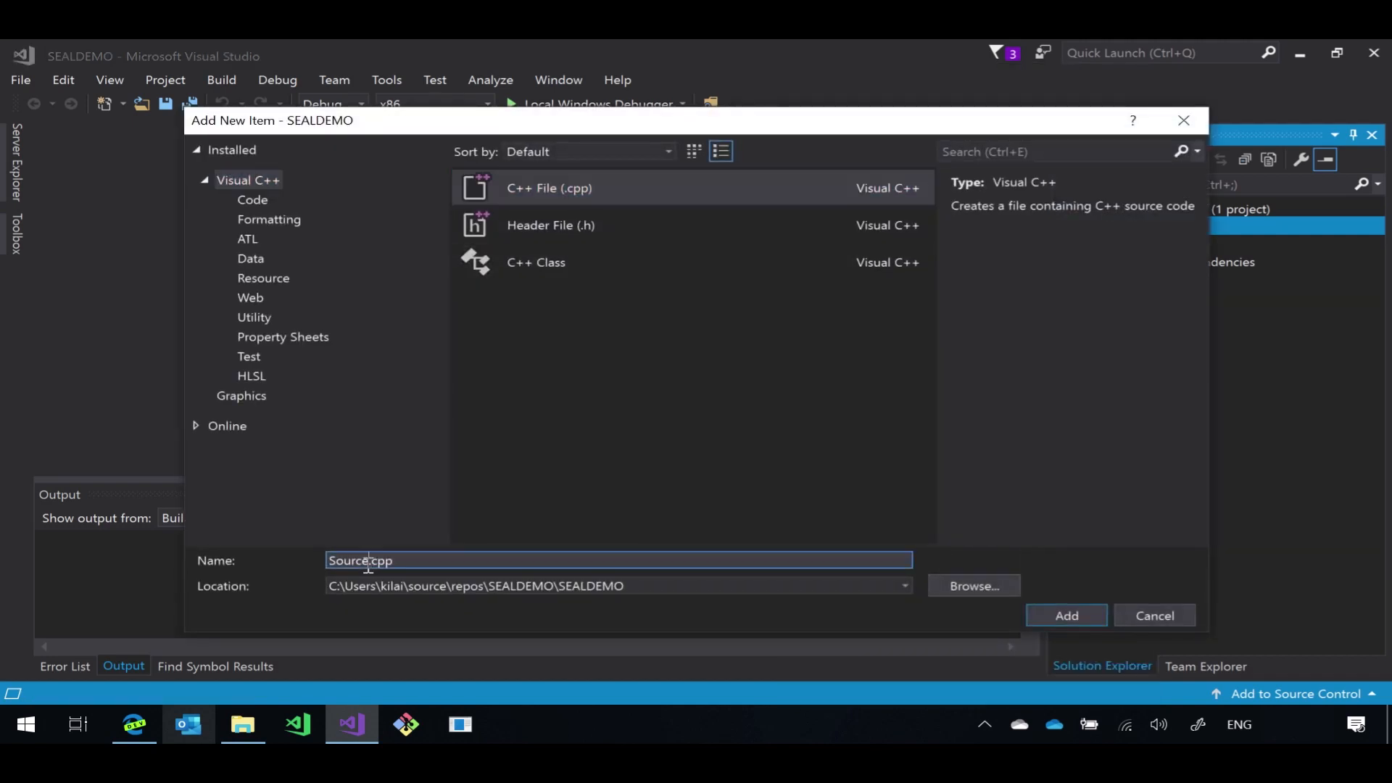
pyautogui.click(1064, 615)
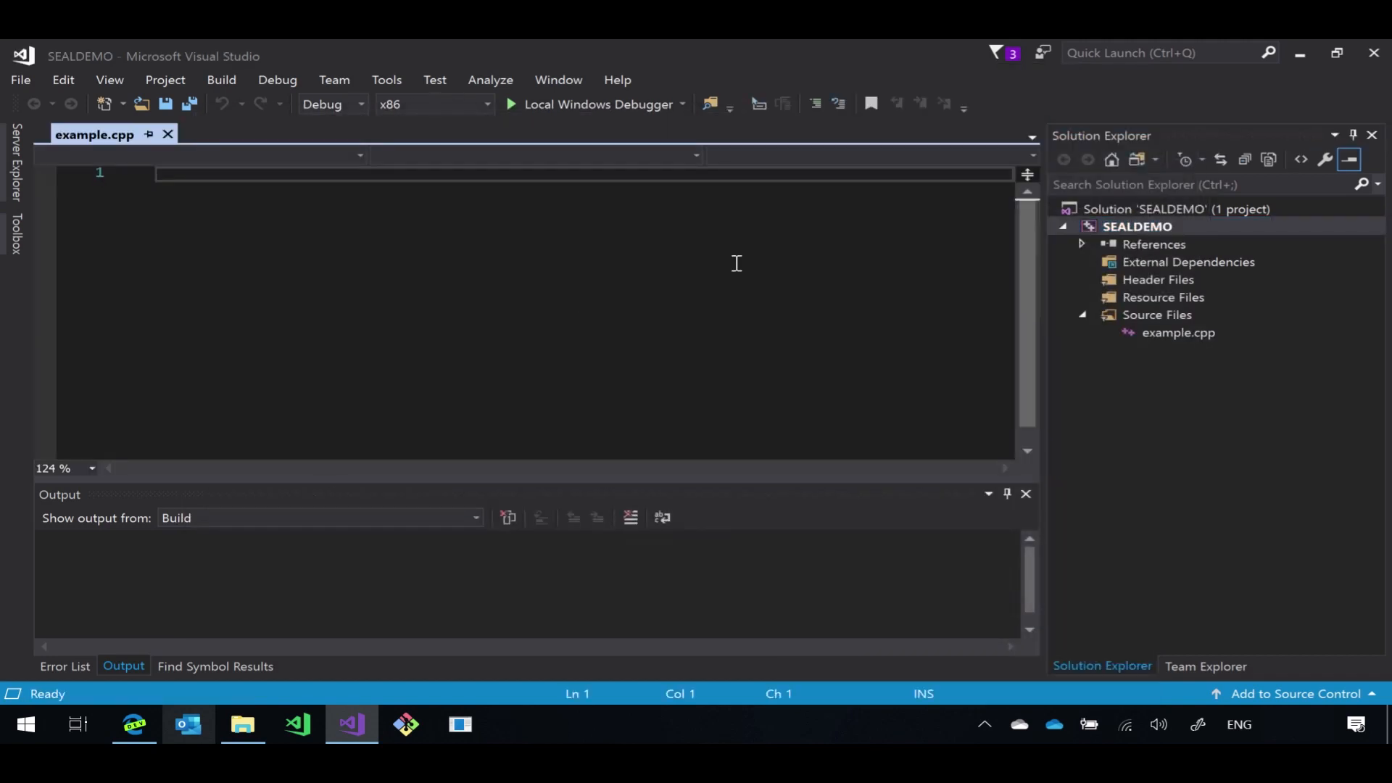
# - For All Platforms, set Additional Include Directories to C:\libs\SEAL\native\src
pyautogui.rightClick(1137, 226)
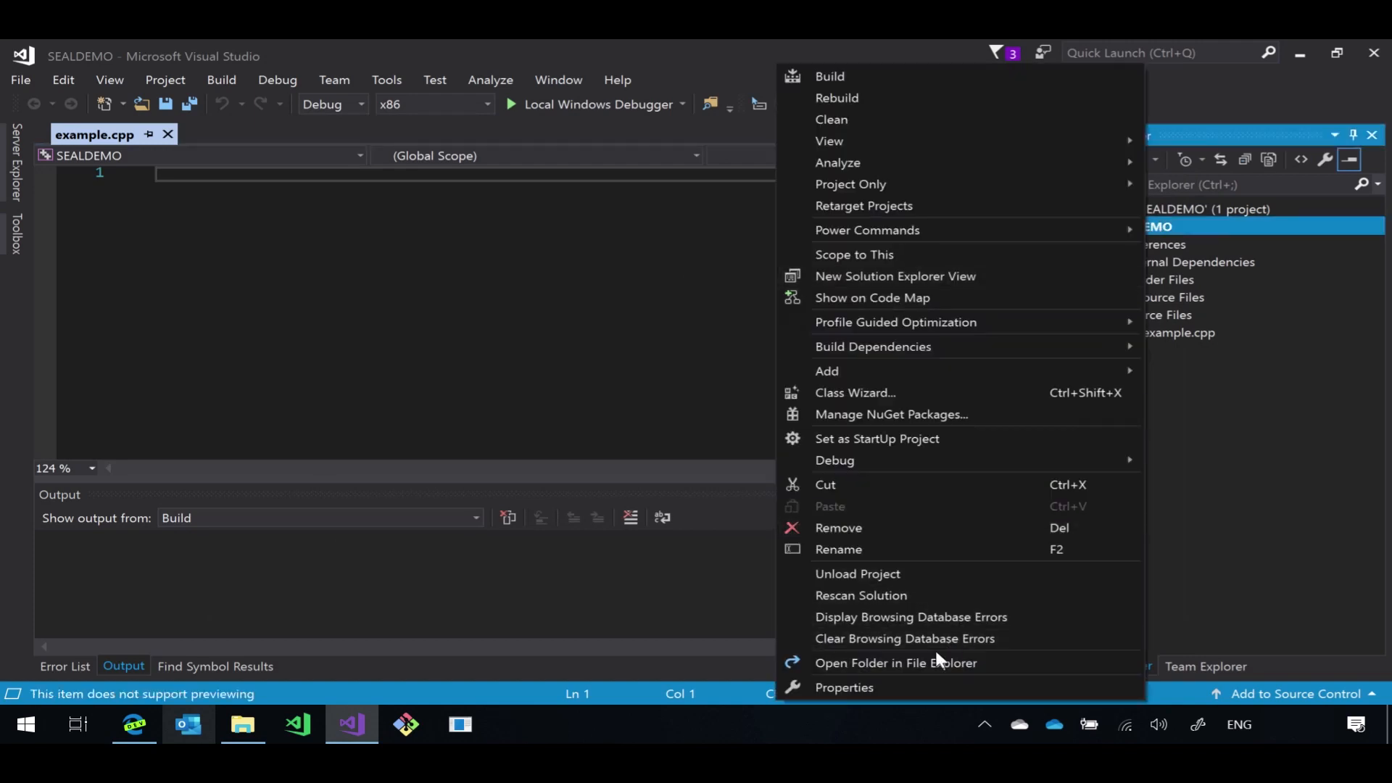
pyautogui.moveTo(906, 687)
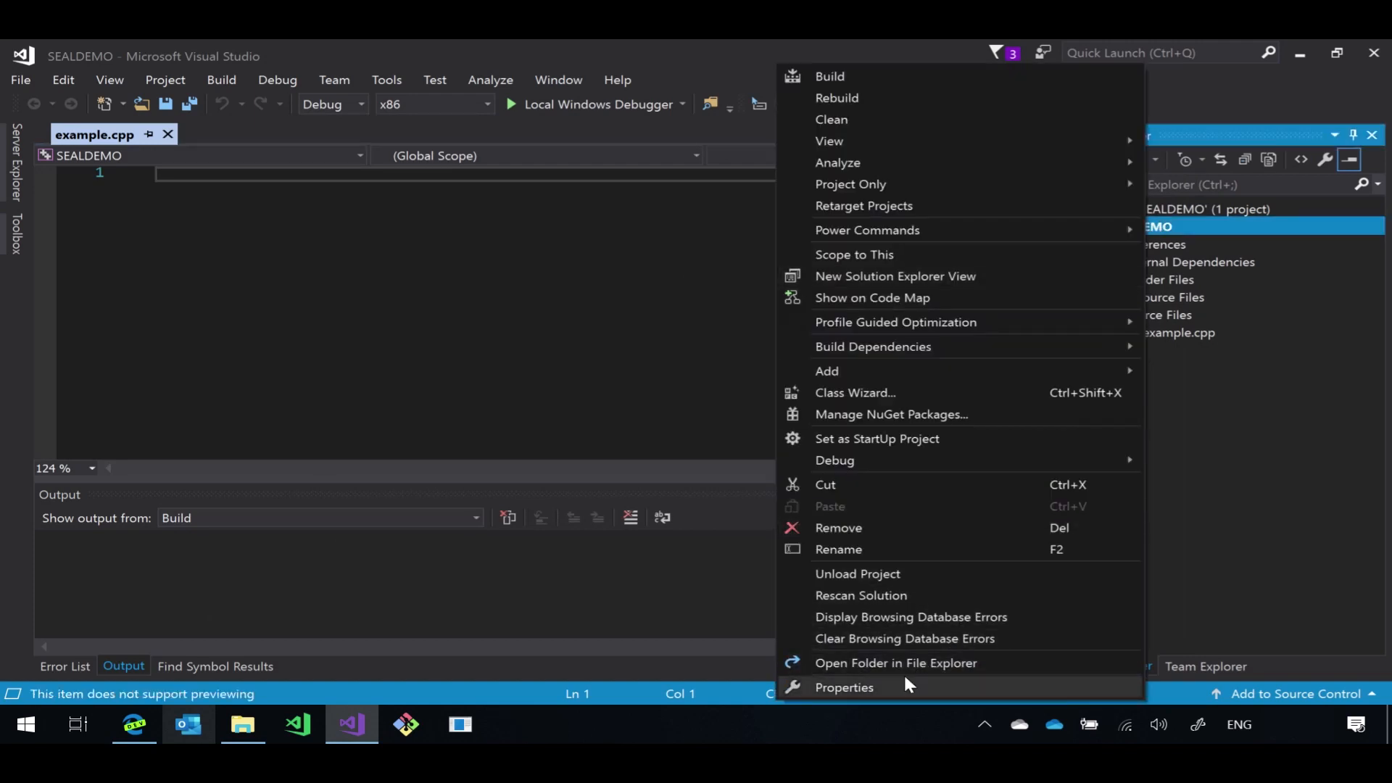
pyautogui.click(844, 687)
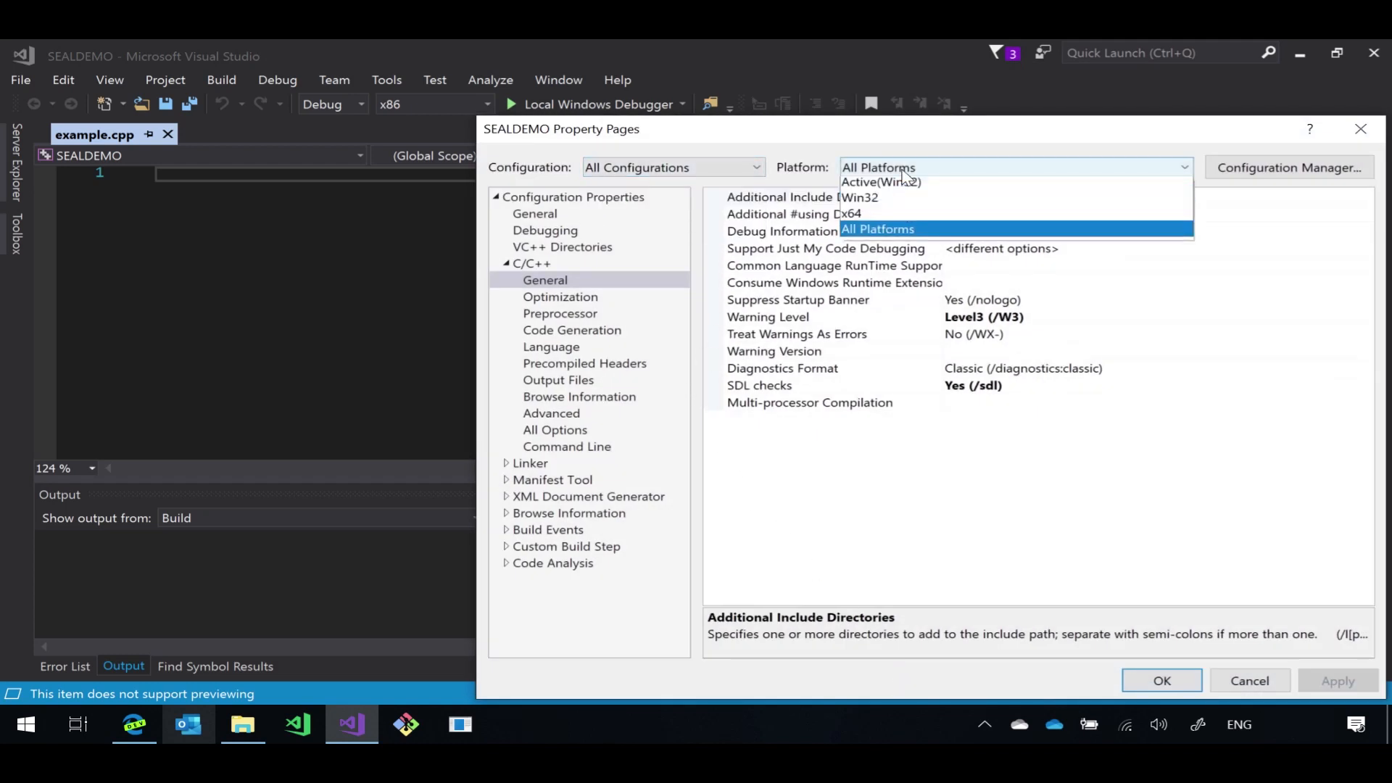
pyautogui.click(877, 229)
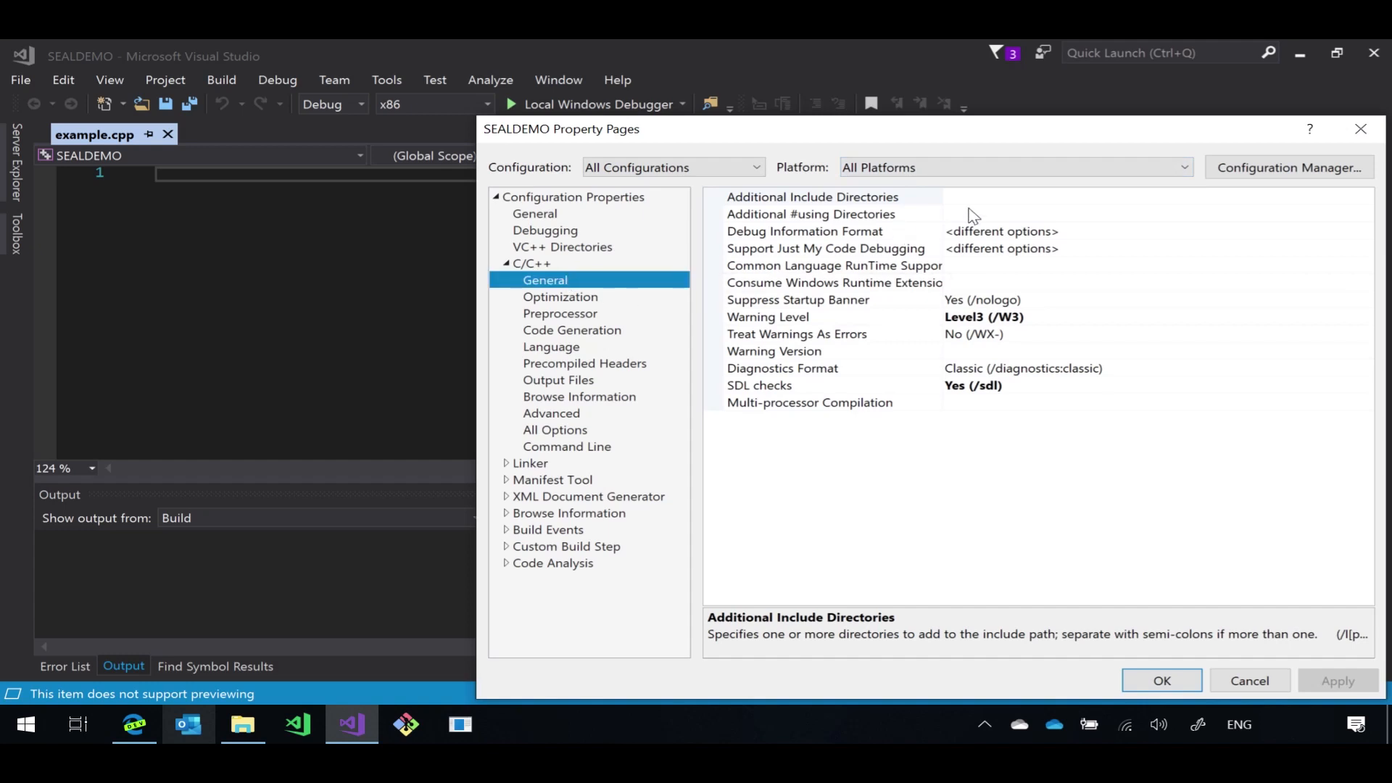
pyautogui.write('C:\\libs\\')
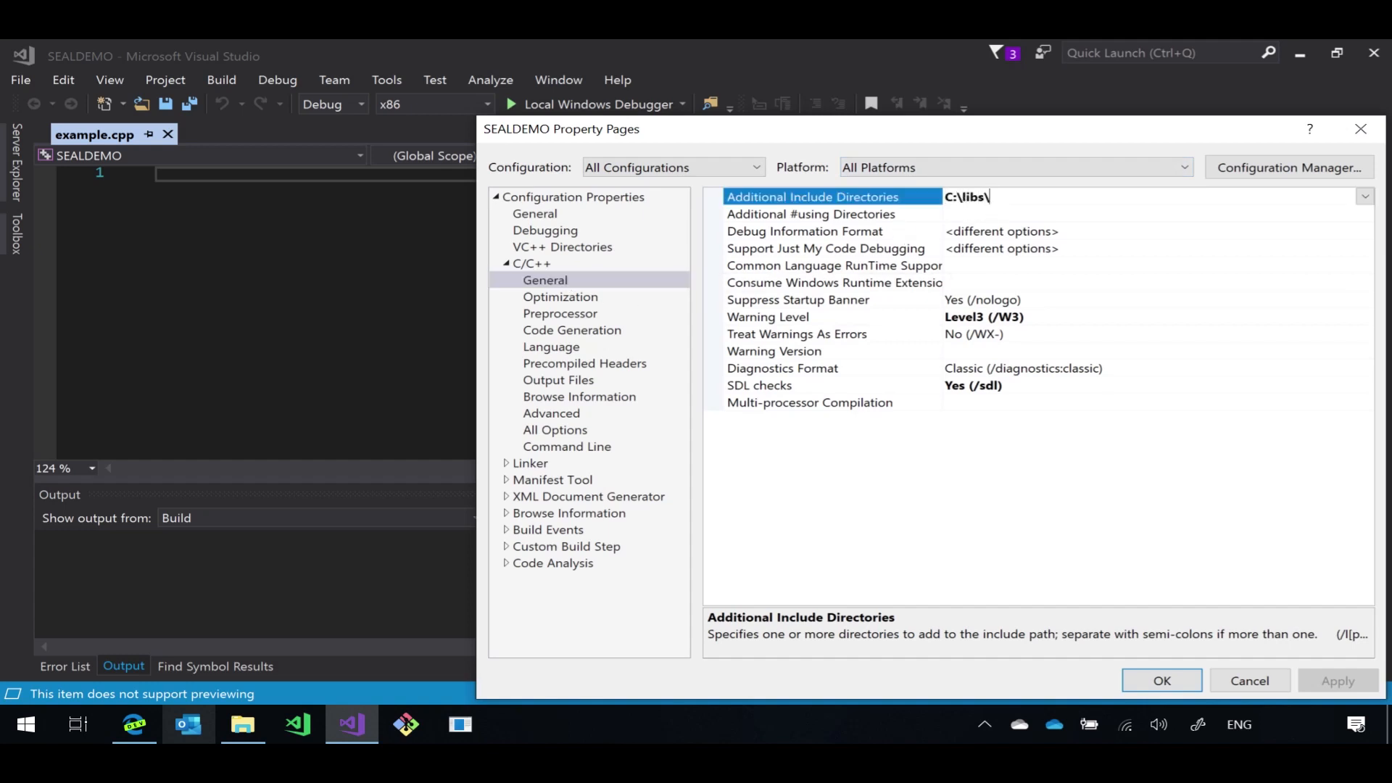
pyautogui.write('SEAL\\native\\')
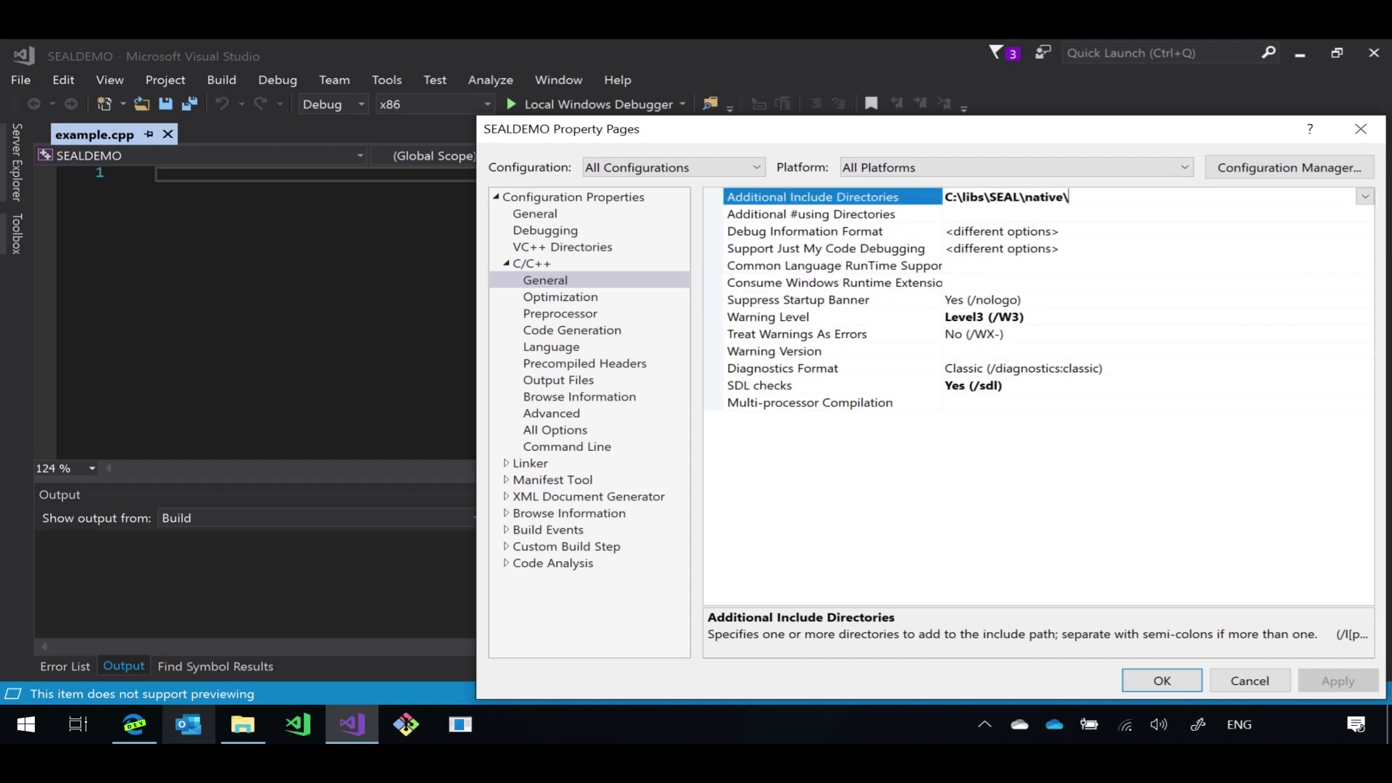
pyautogui.write('src')
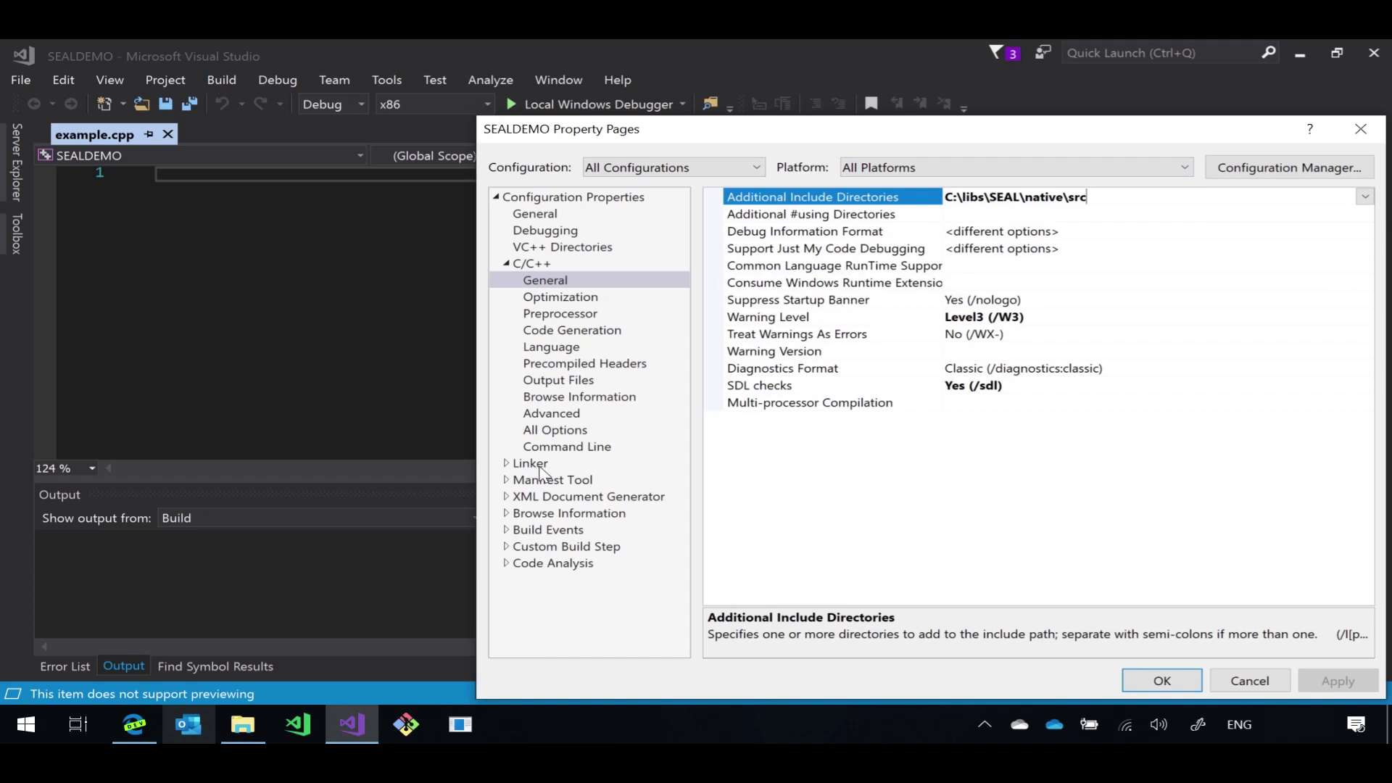
# - Set linker library directory to C:\libs\SEAL\native\lib\$(Platform) and add seal.lib to Additional Dependencies
pyautogui.click(529, 463)
pyautogui.write('C:\\libs\\SEAL\\n')
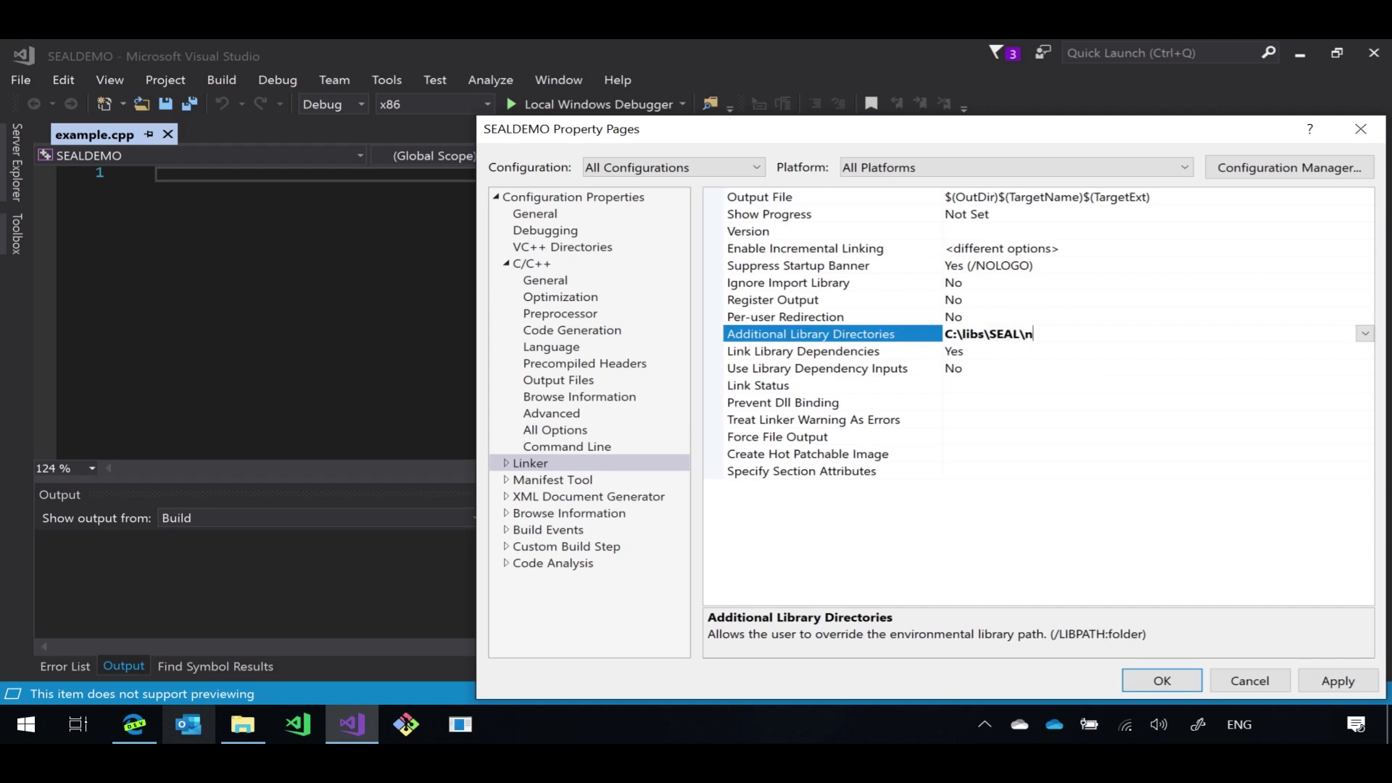
pyautogui.write('ative\\lib\\$')
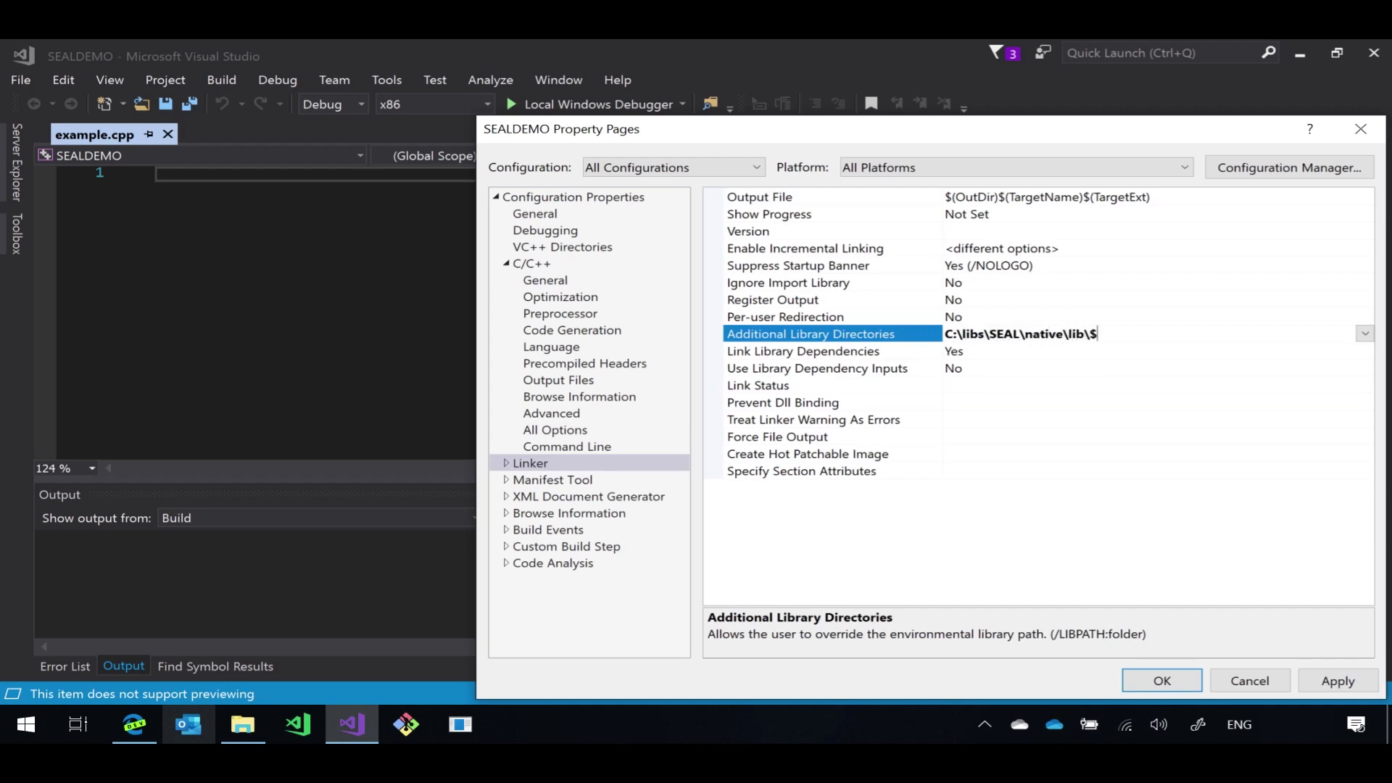
pyautogui.write('(Platform)')
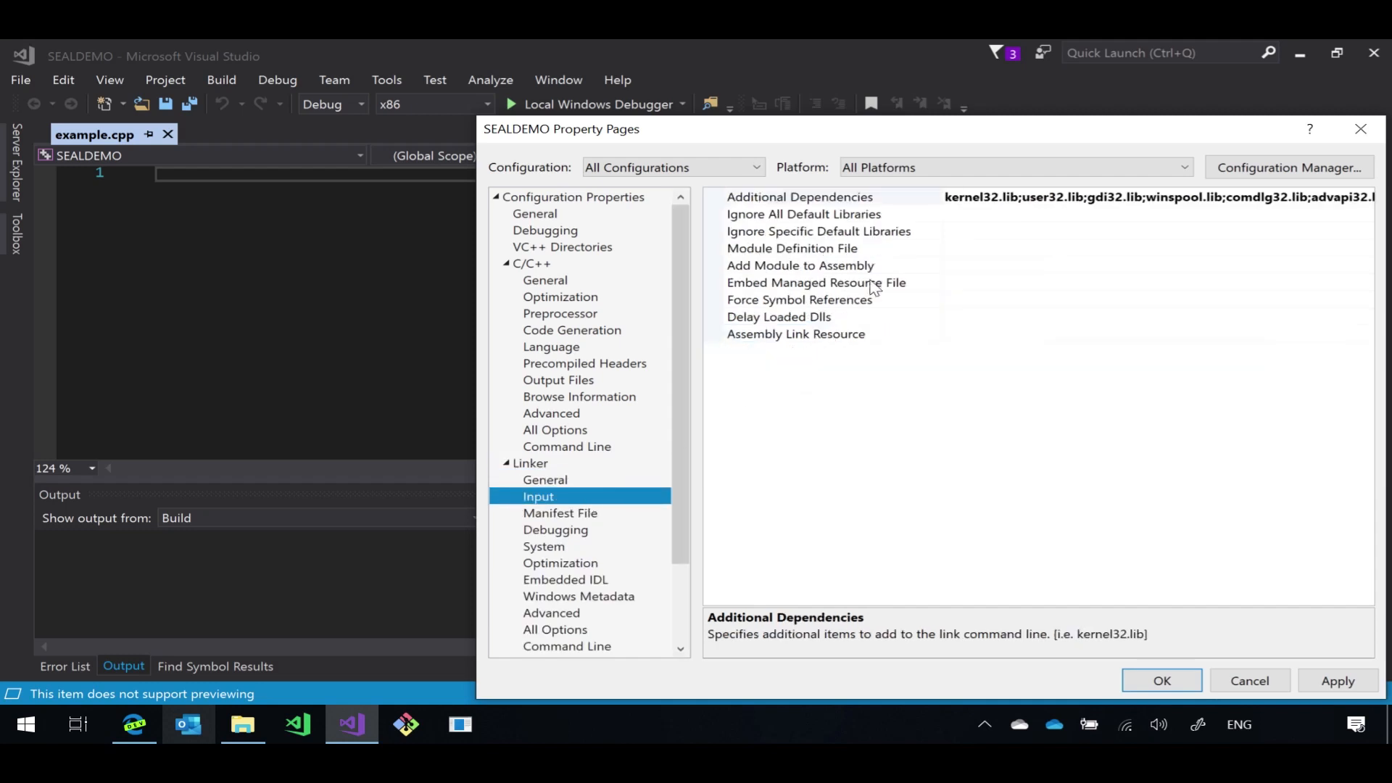
pyautogui.click(799, 196)
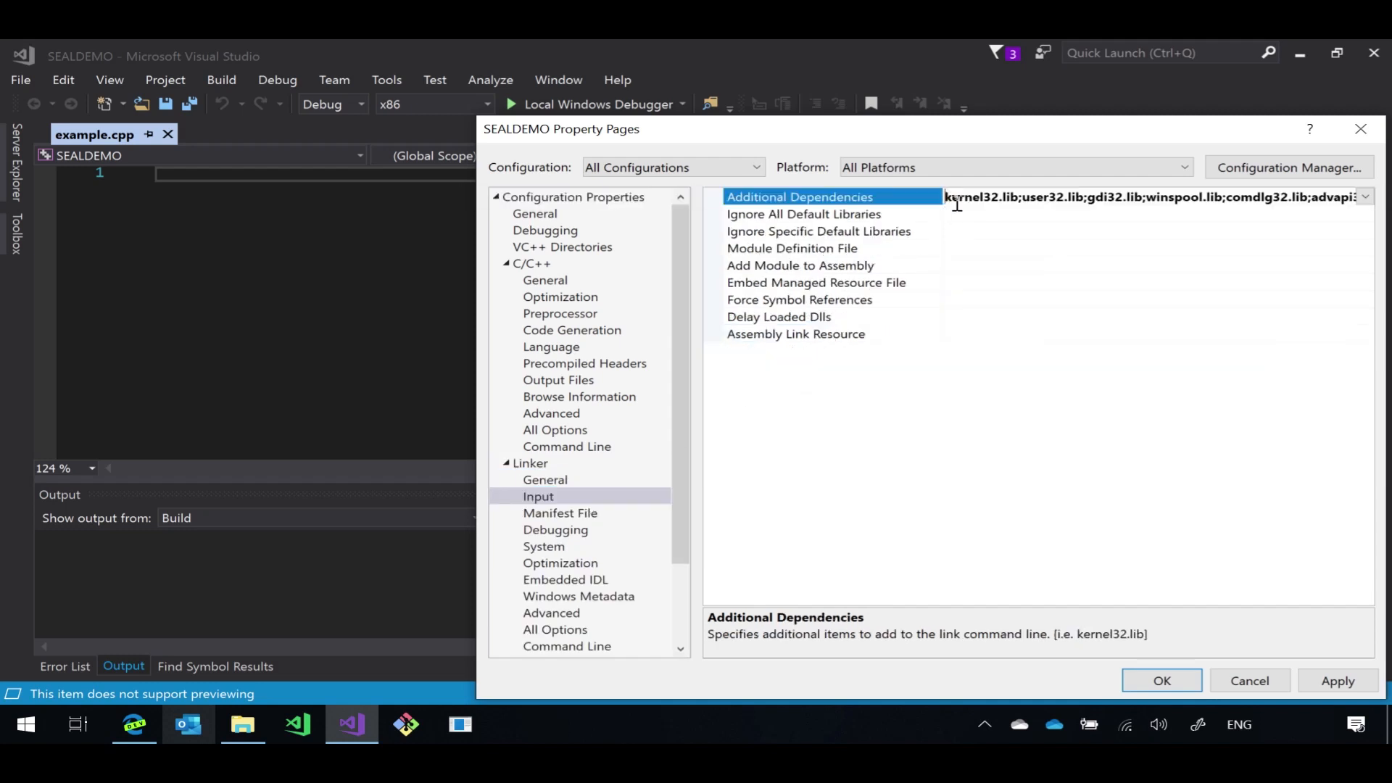
pyautogui.write('seal.lib;')
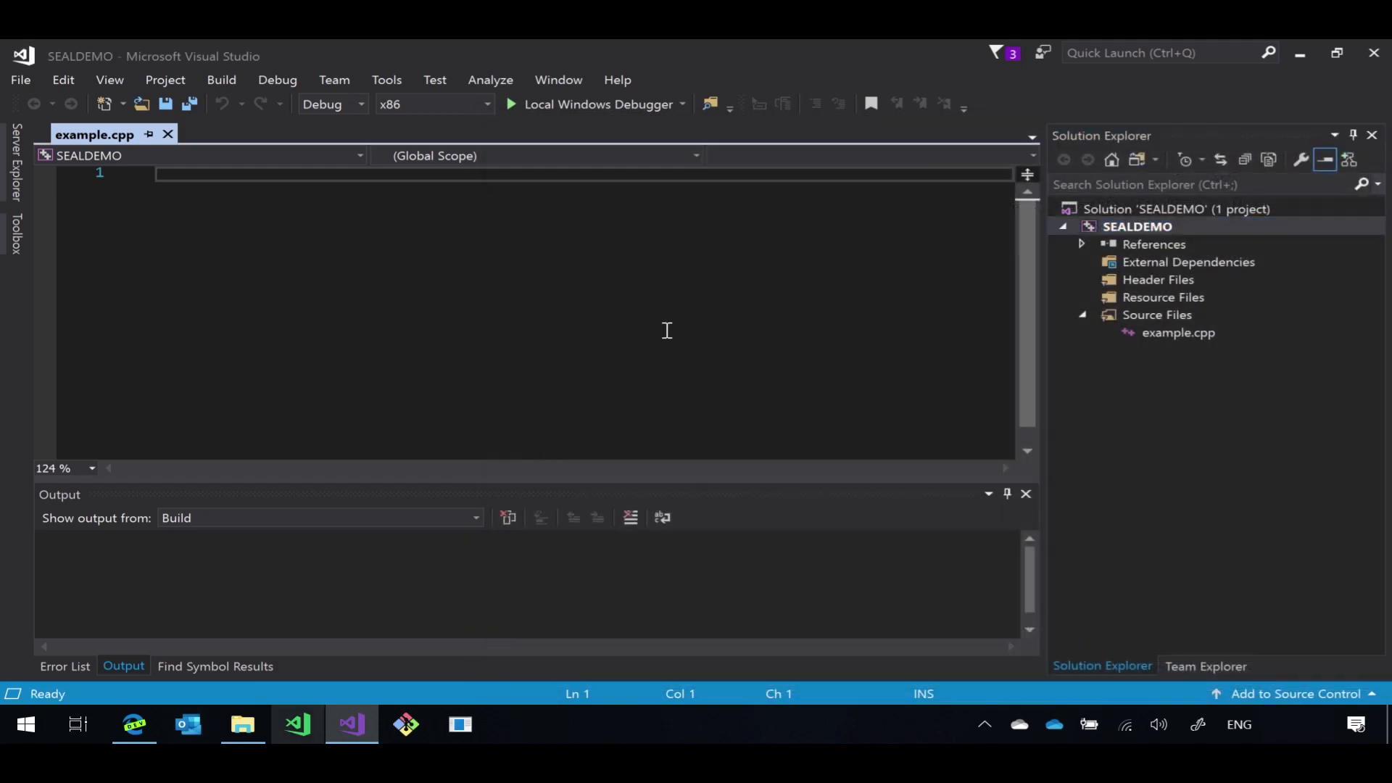
# - Include "seal/seal.h" and <iostream> and add using namespace std and seal
pyautogui.write('#include')
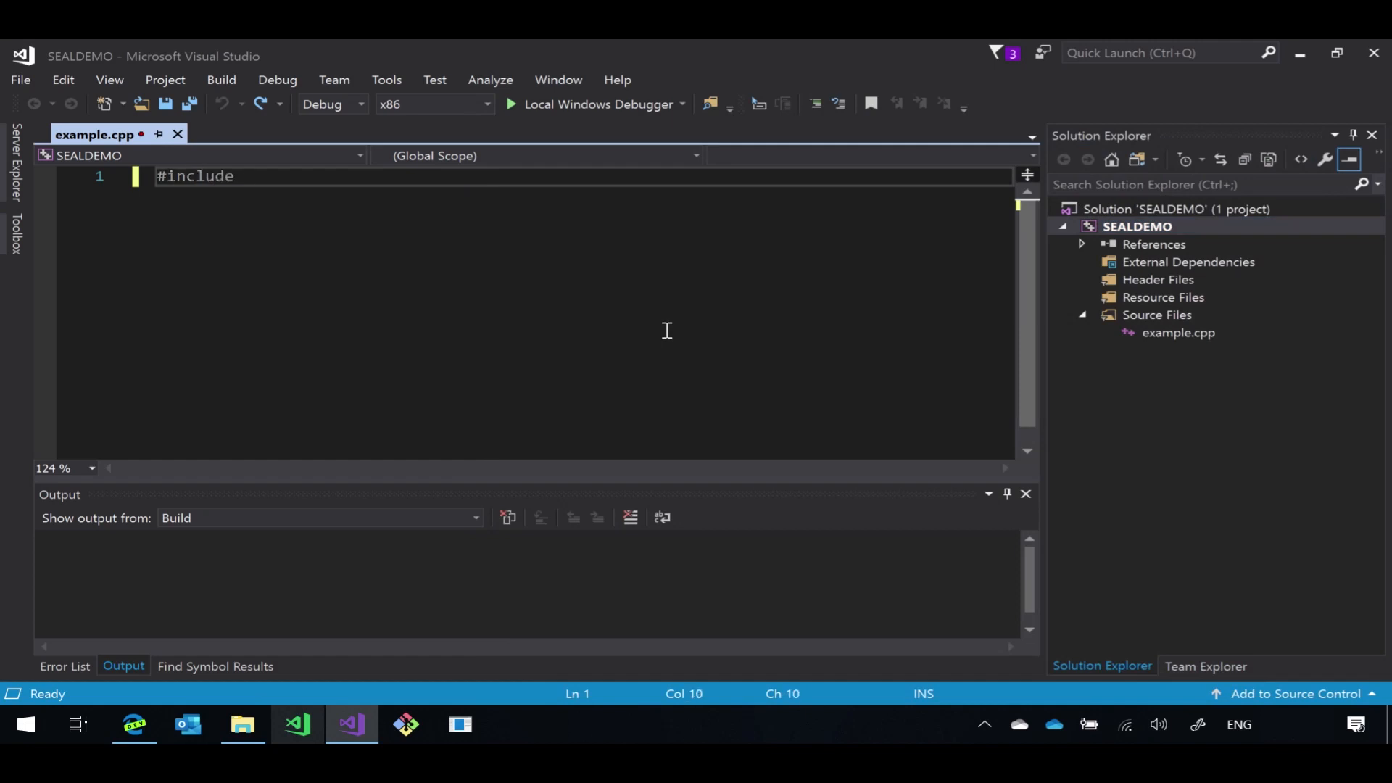
pyautogui.write('"seal/seal.h"')
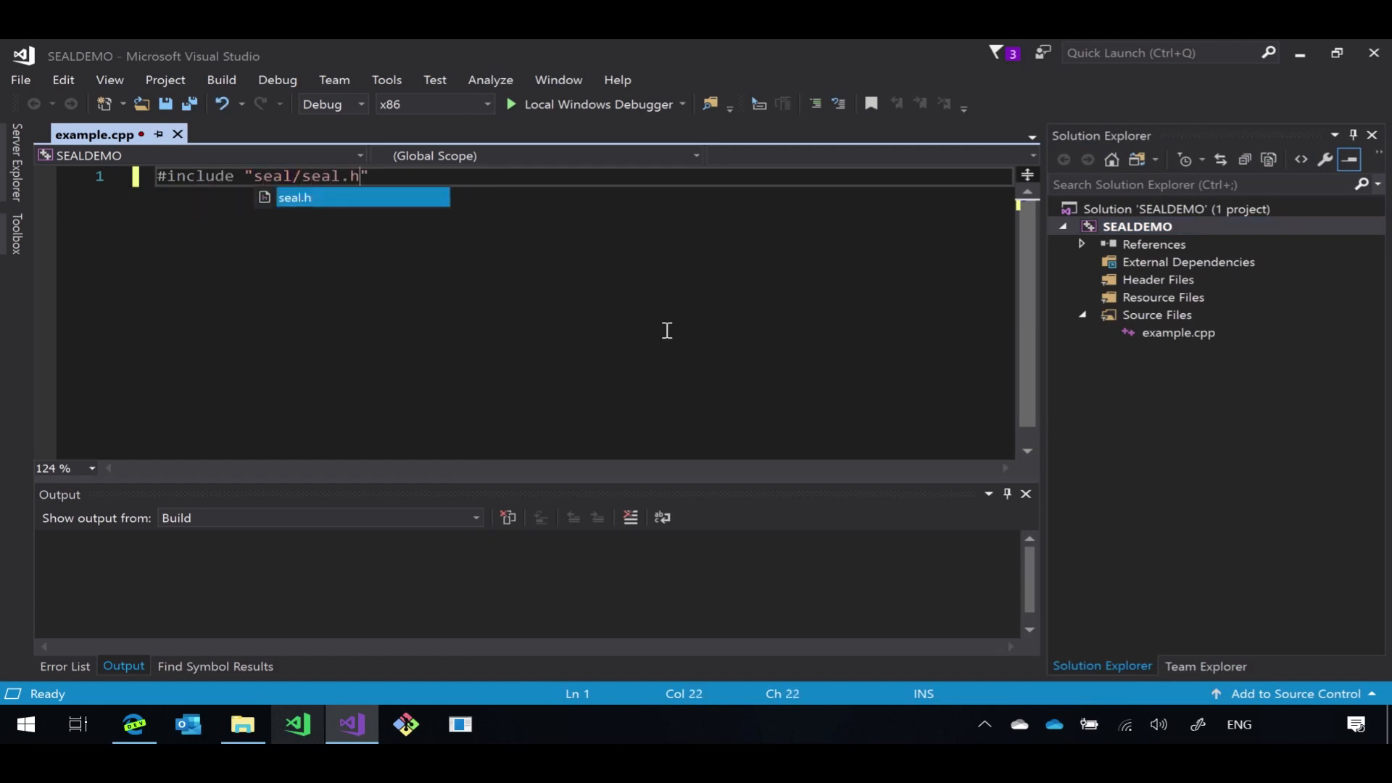
pyautogui.write('#include <iostream>')
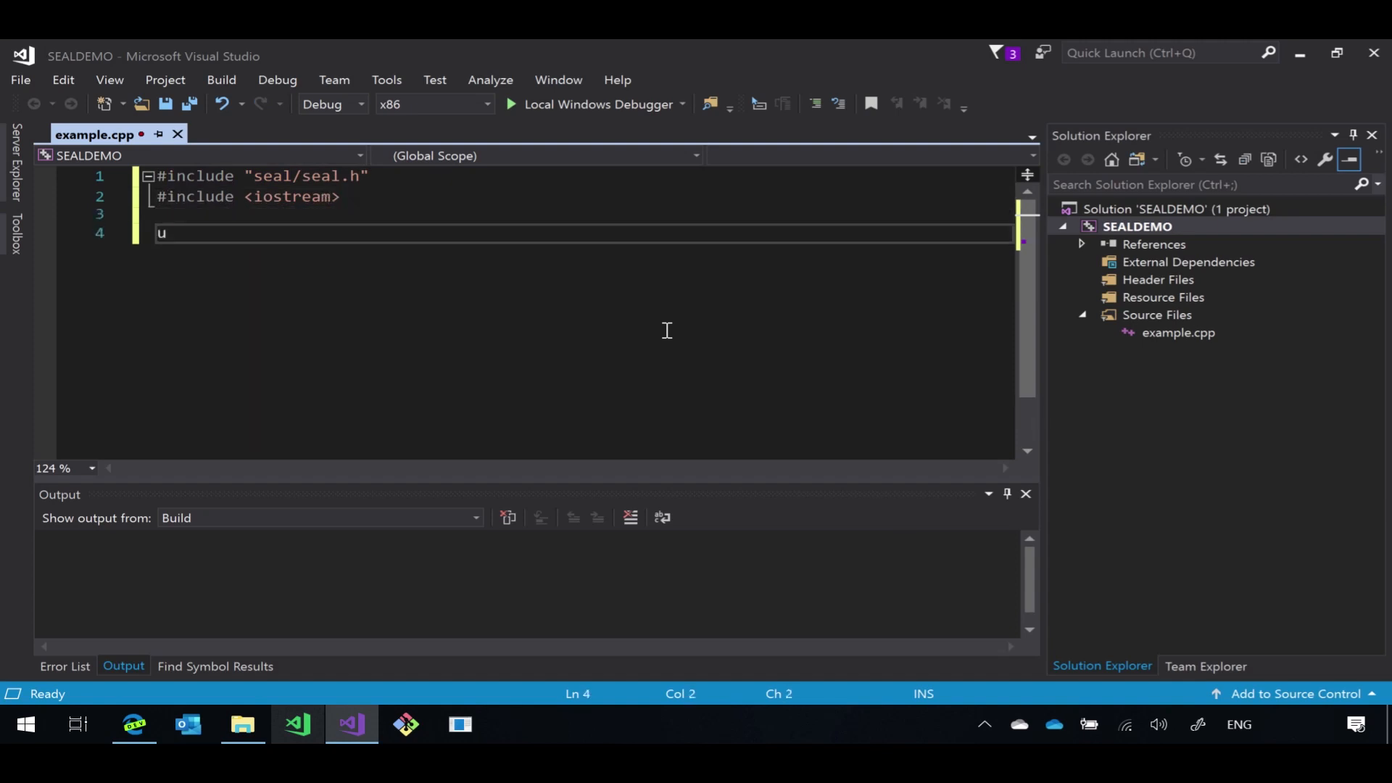
pyautogui.write('sing namespace std;')
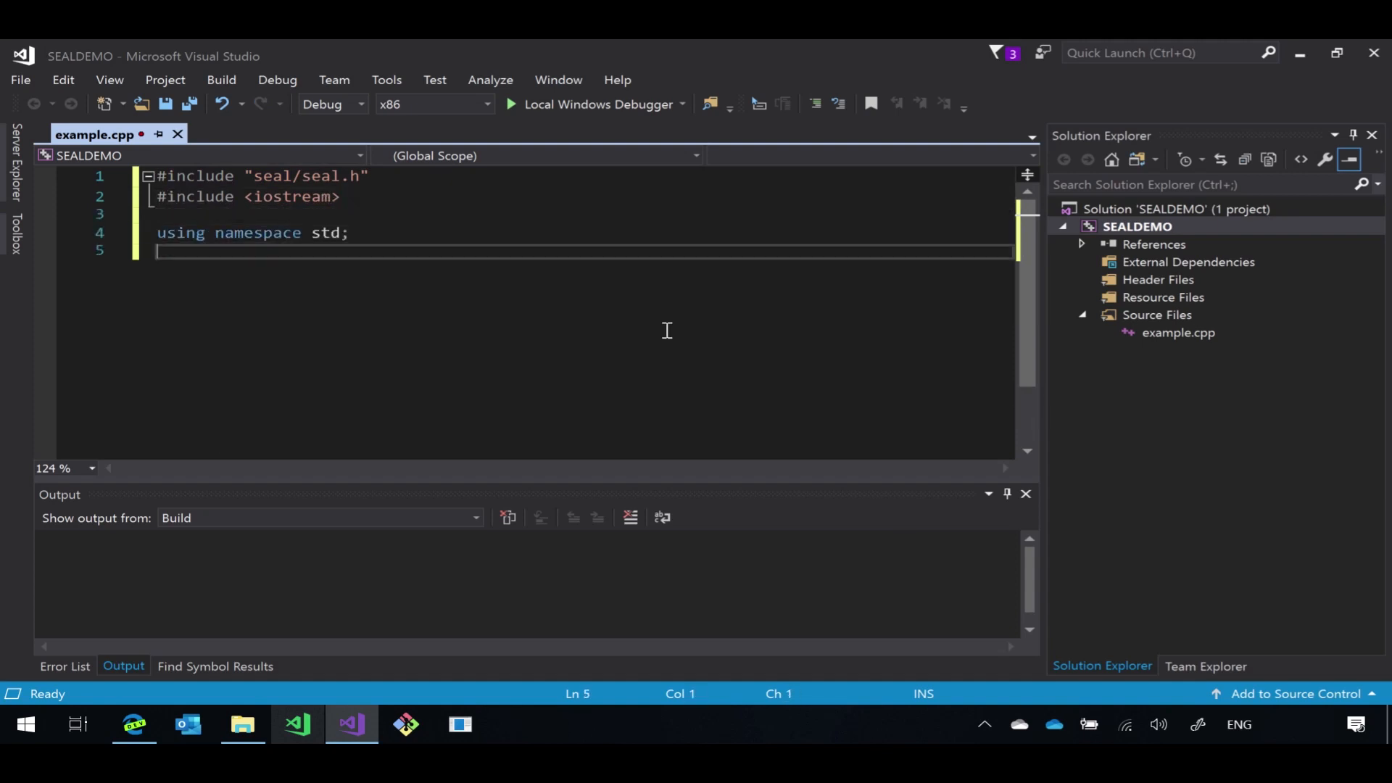
pyautogui.write('using namespace sea')
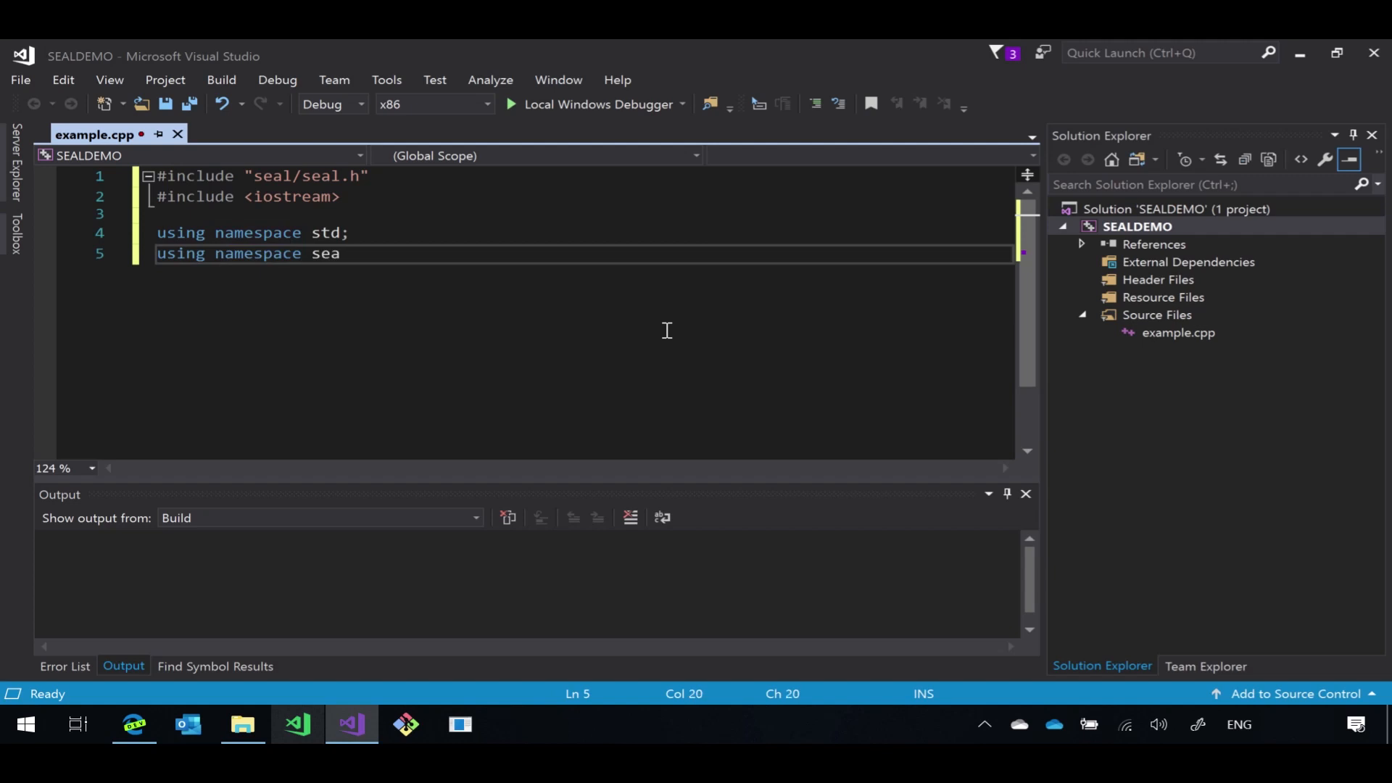
pyautogui.write('l;')
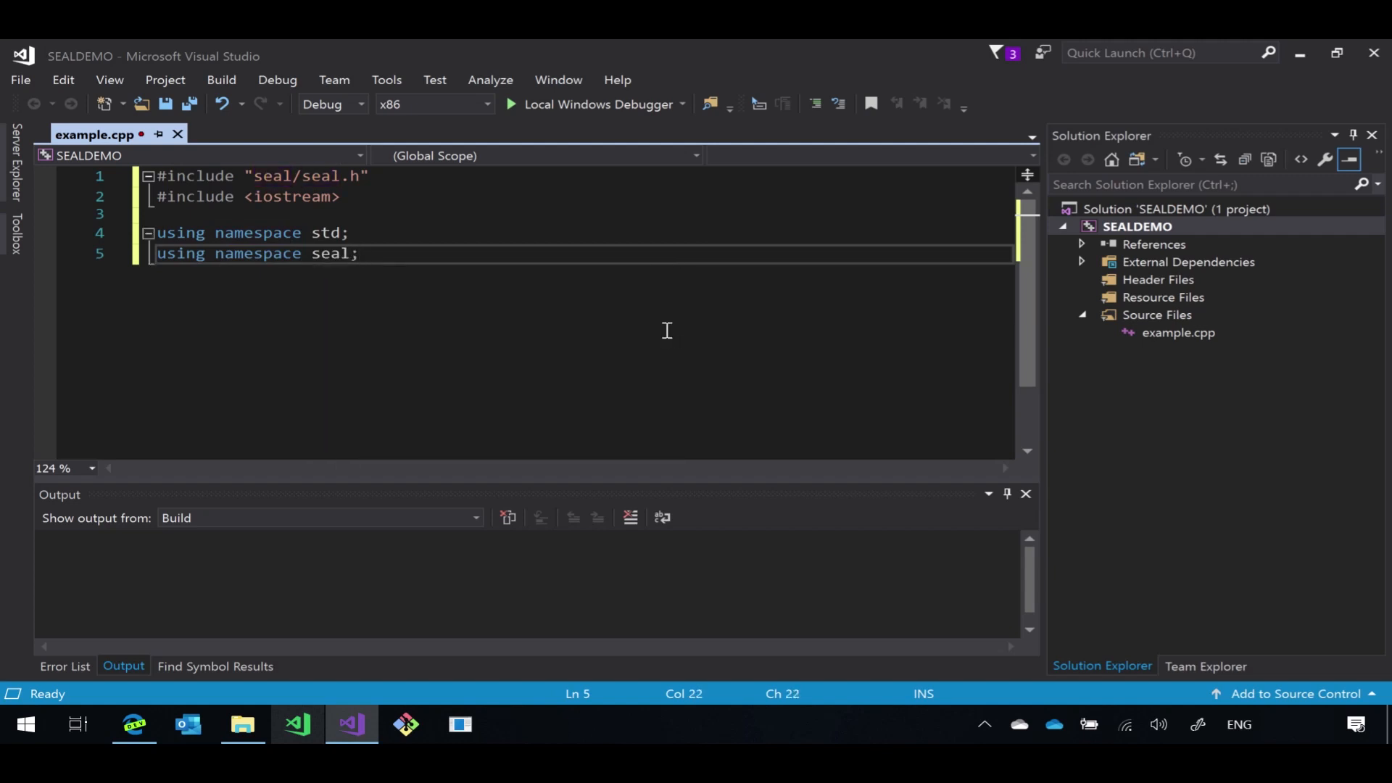
# - Write int main() declaring EncryptionParameters parms(scheme_type::BFV) and returning 0
pyautogui.write('int main')
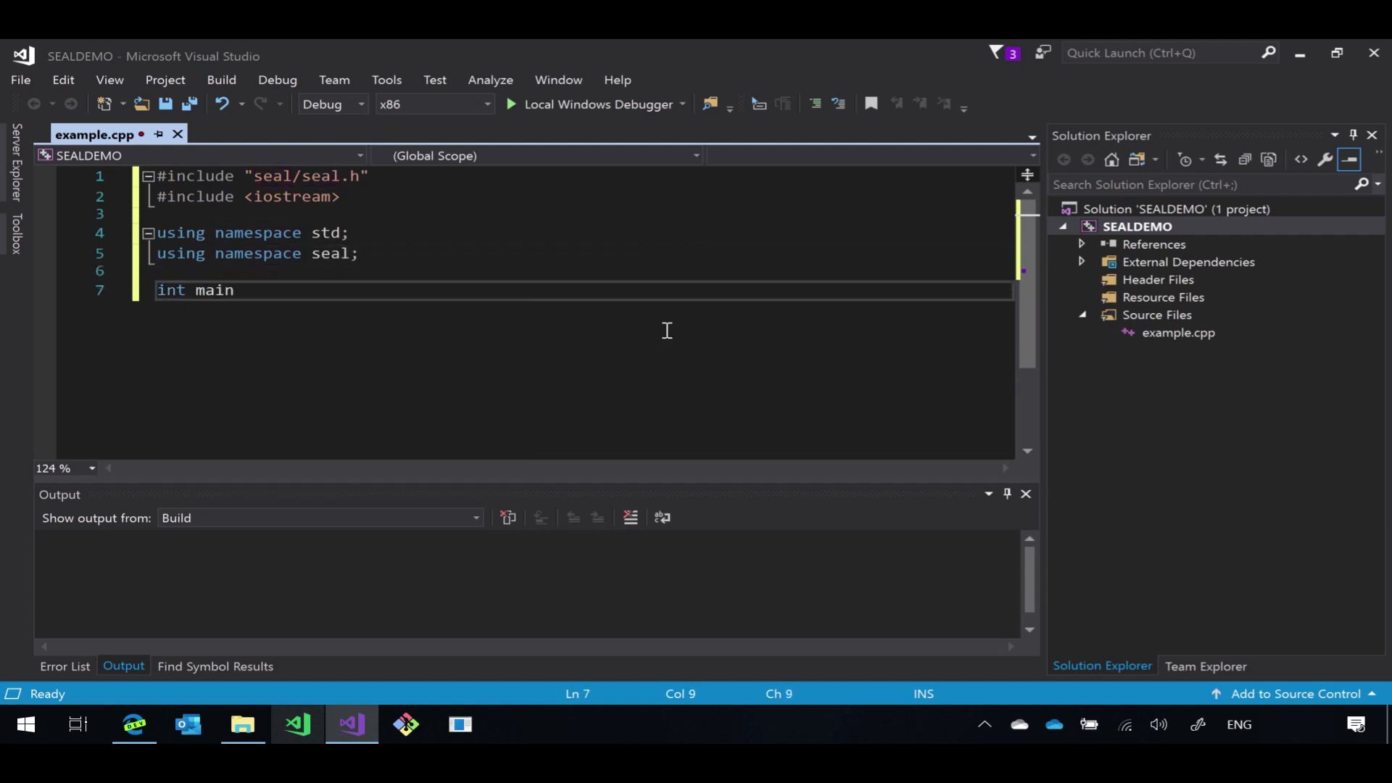
pyautogui.write('()')
pyautogui.write('return 0;')
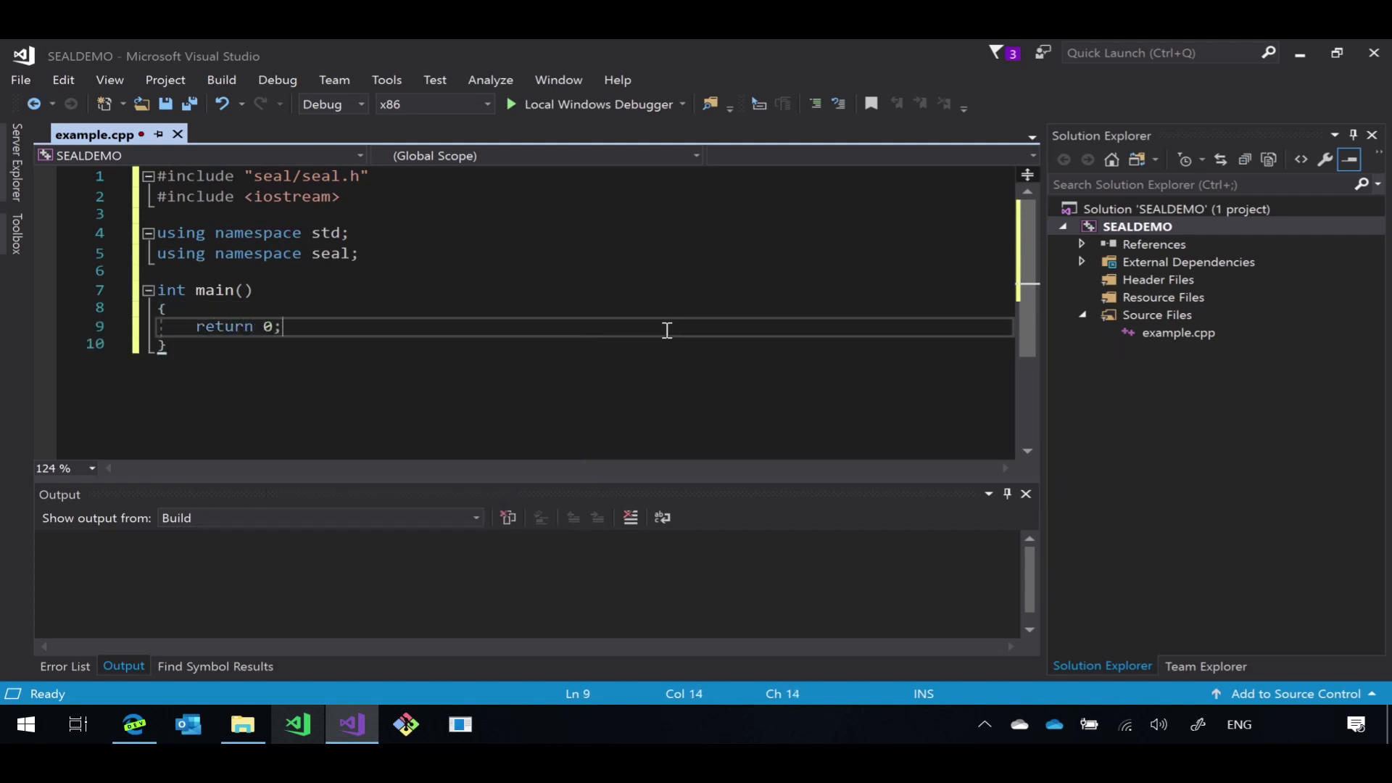
pyautogui.write('EncryptionParameters parms(')
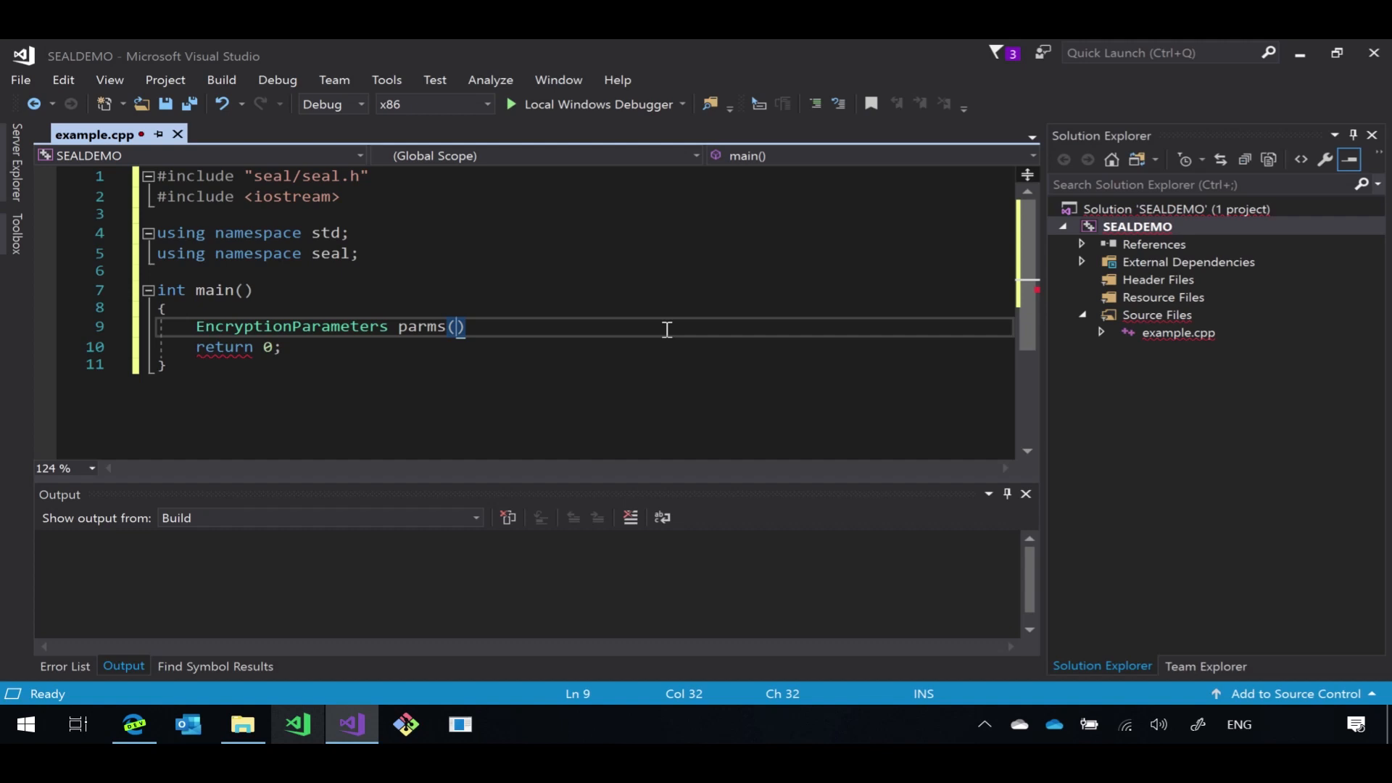
pyautogui.write('sc')
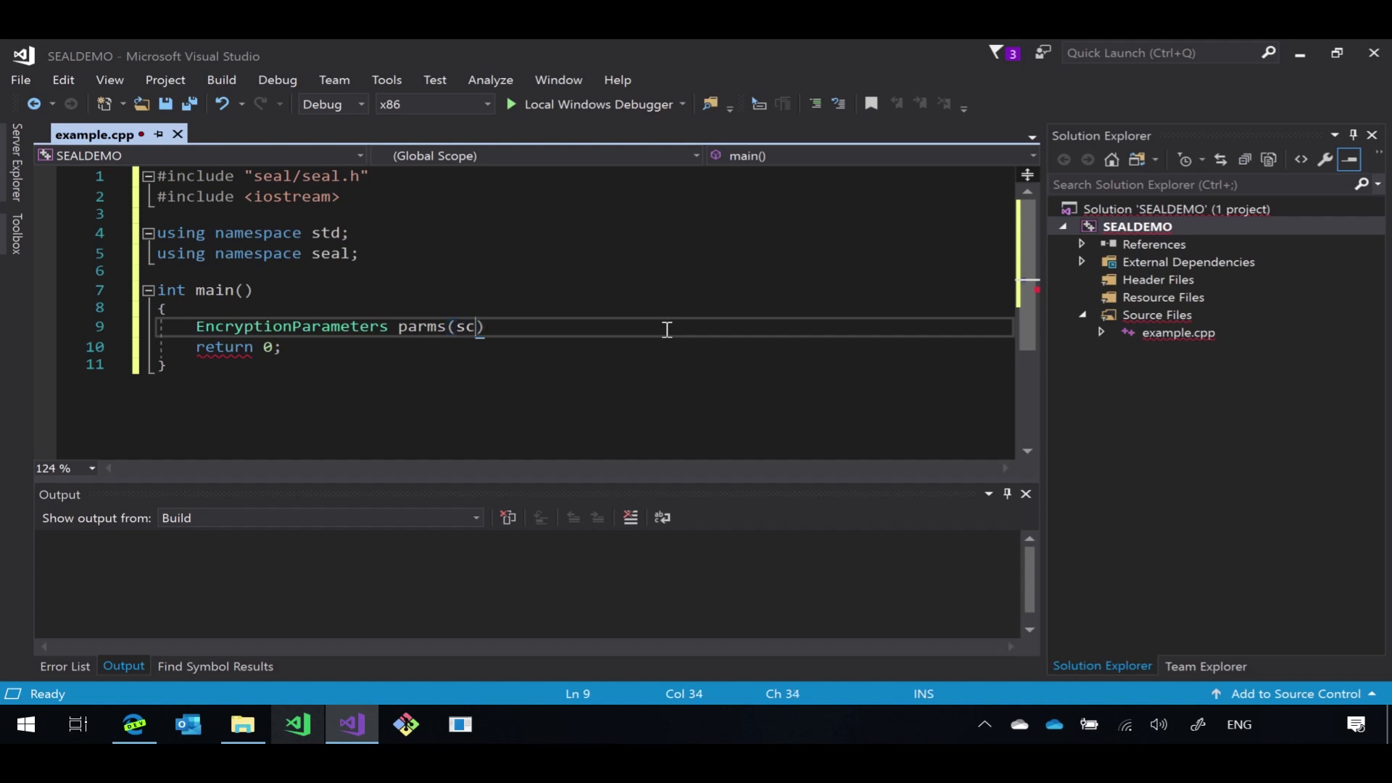
pyautogui.write('heme_type::BFV')
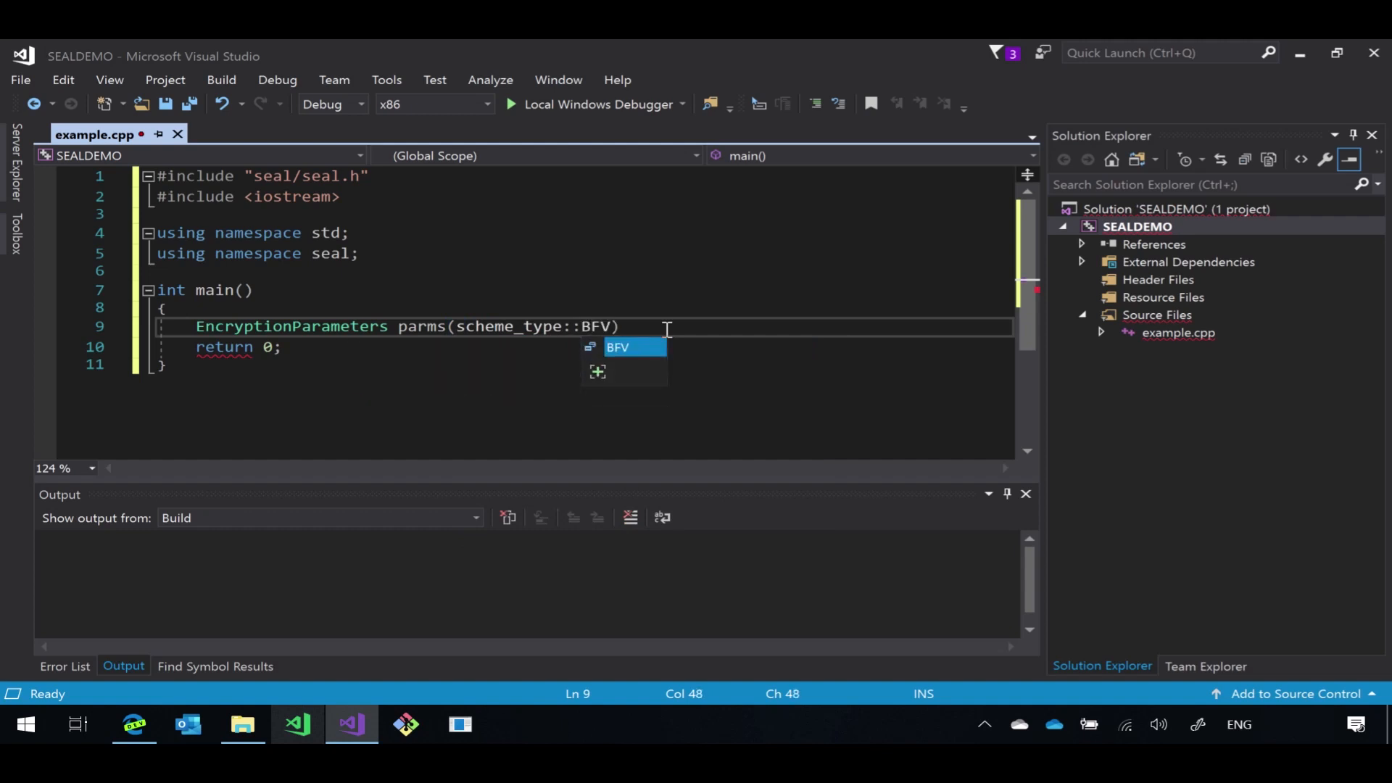
pyautogui.write(');')
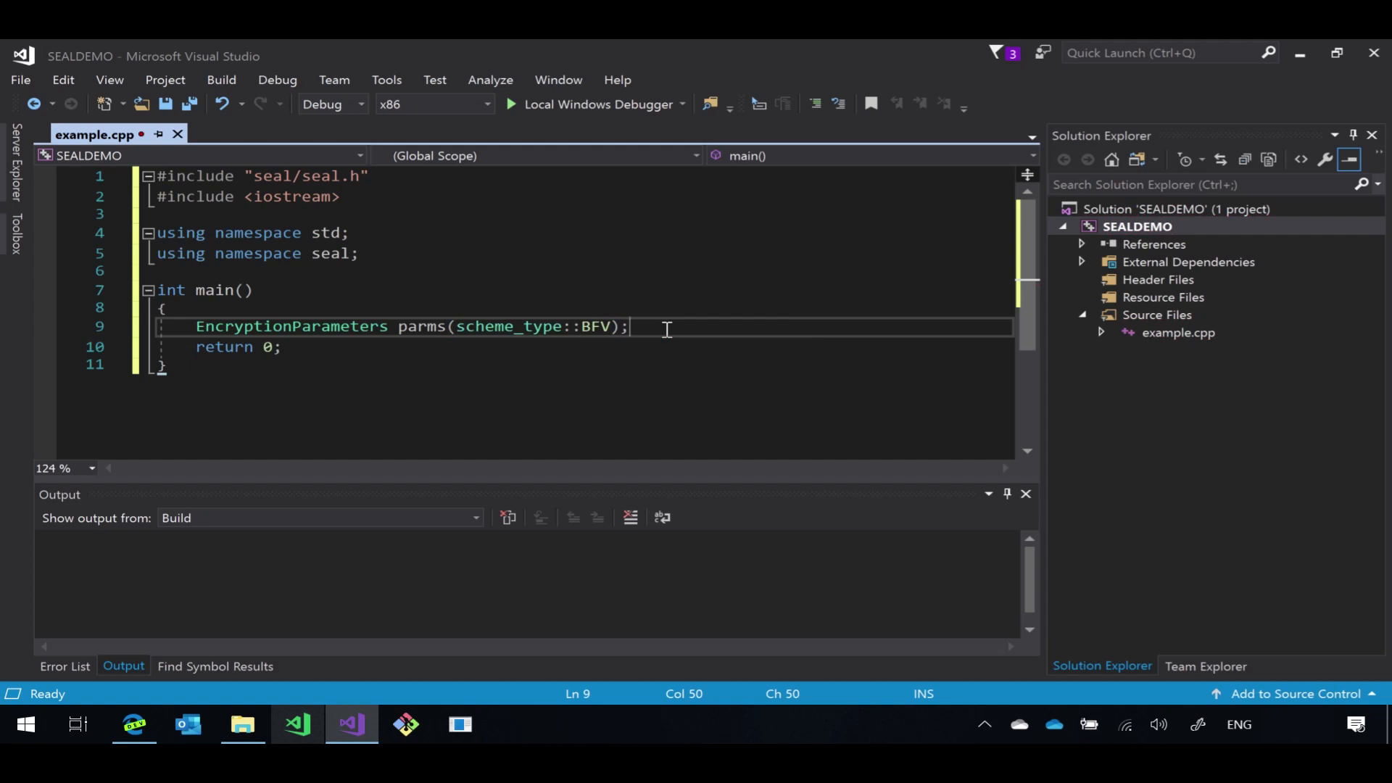
# - Select Release configuration and x64 platform for the SEALDEMO build target
pyautogui.click(361, 104)
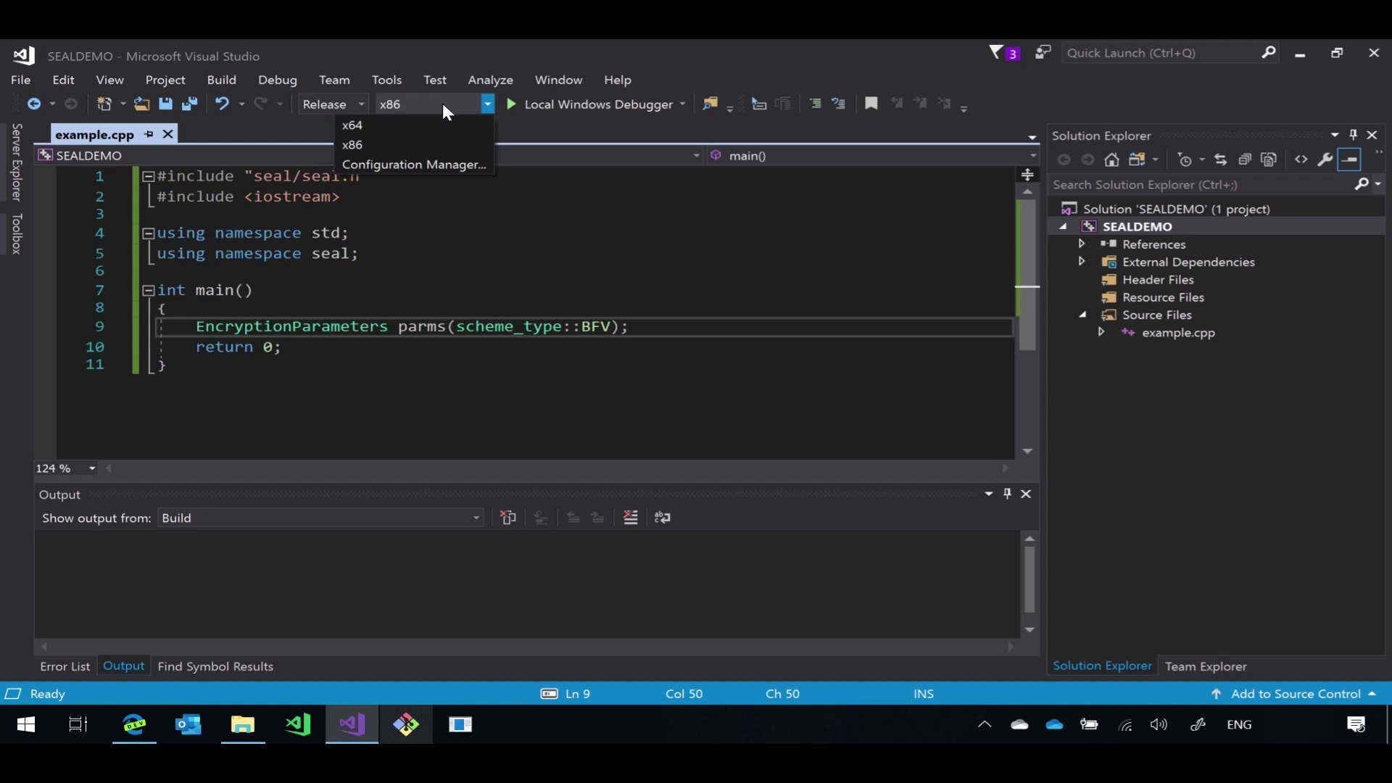
pyautogui.click(351, 125)
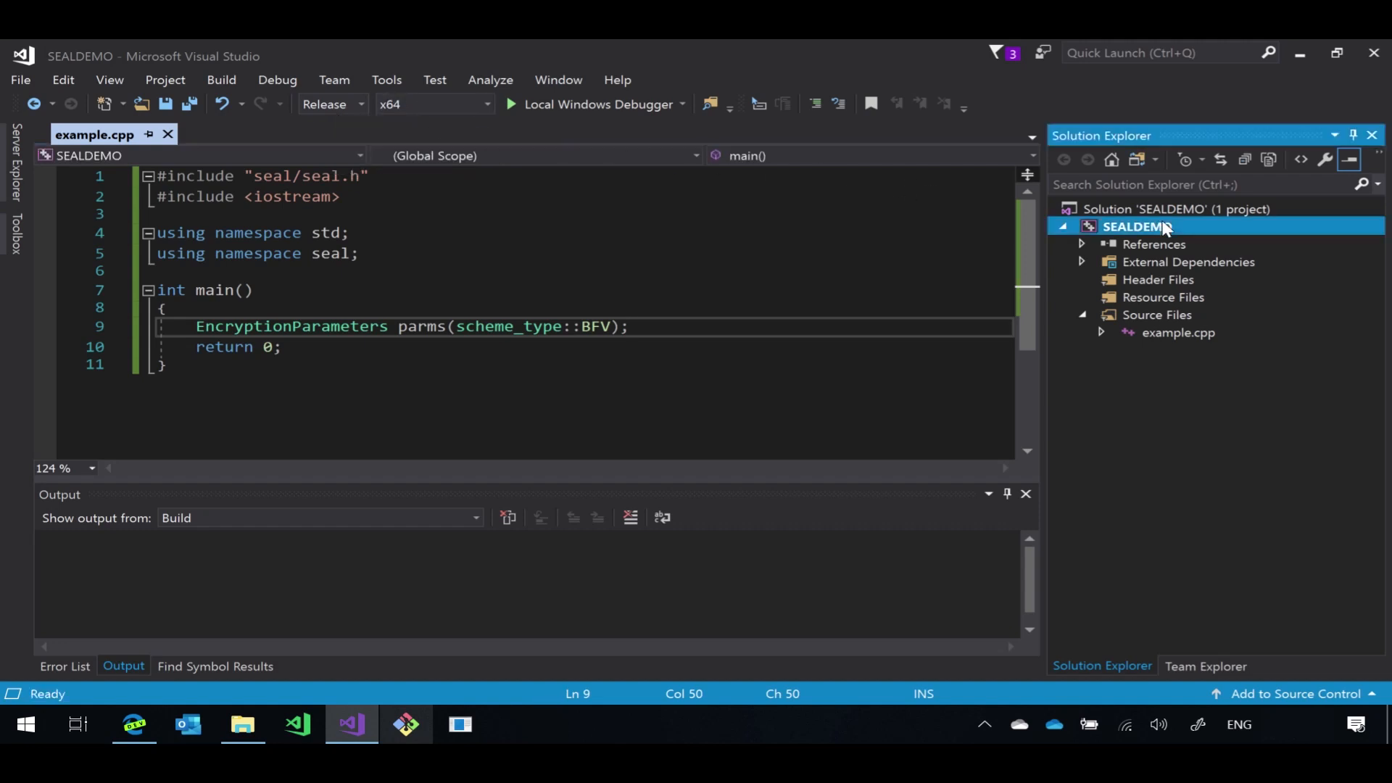